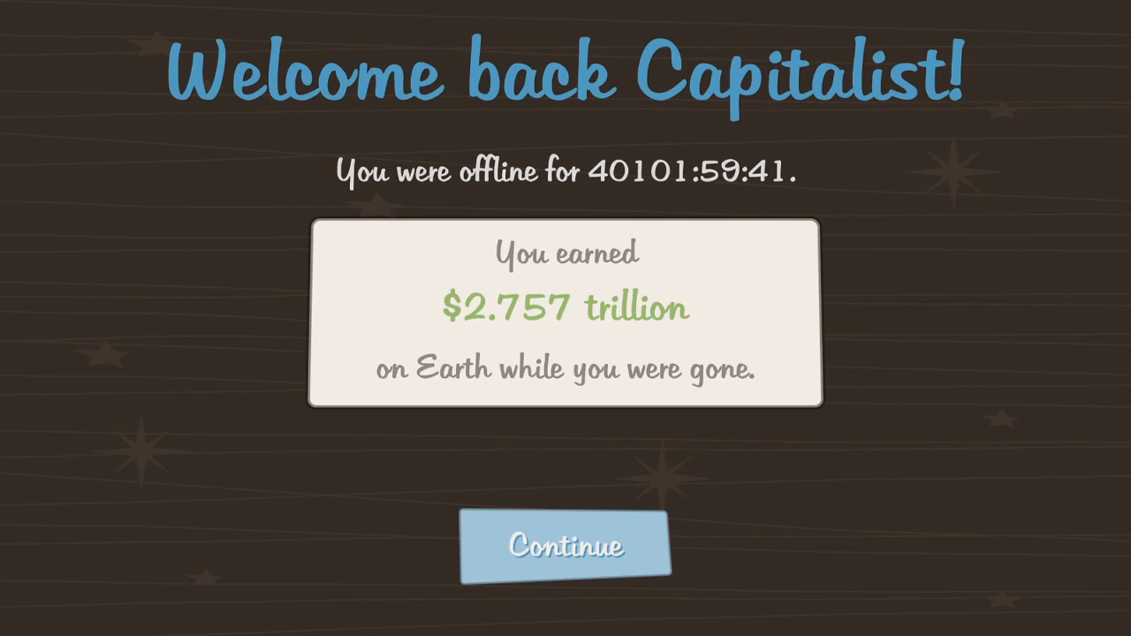
pyautogui.moveTo(165, 234)
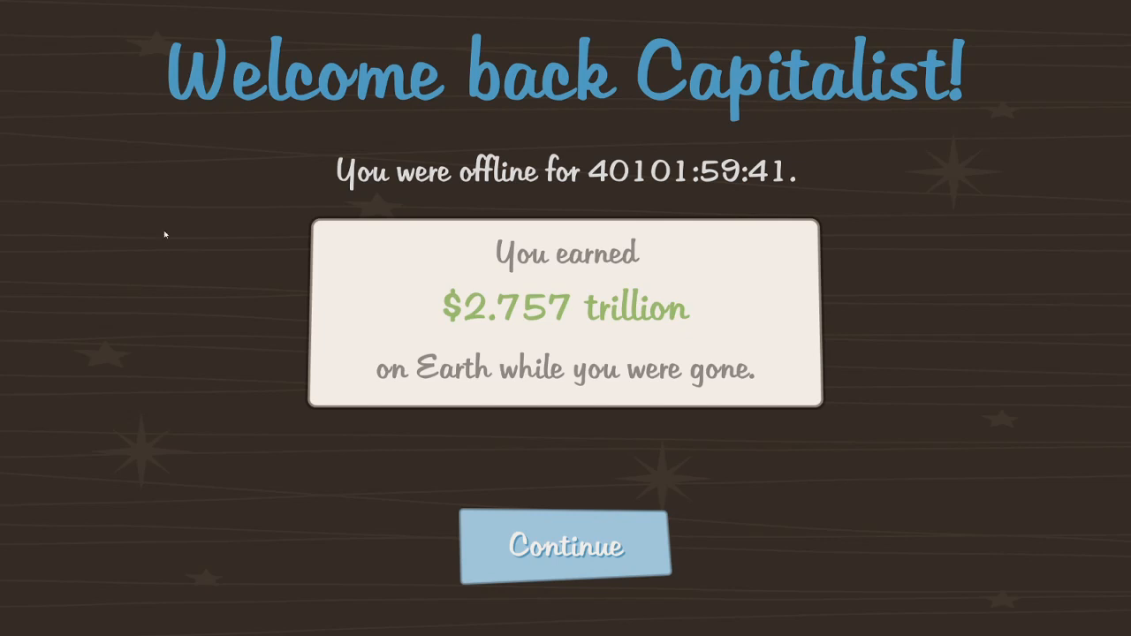
pyautogui.moveTo(510, 517)
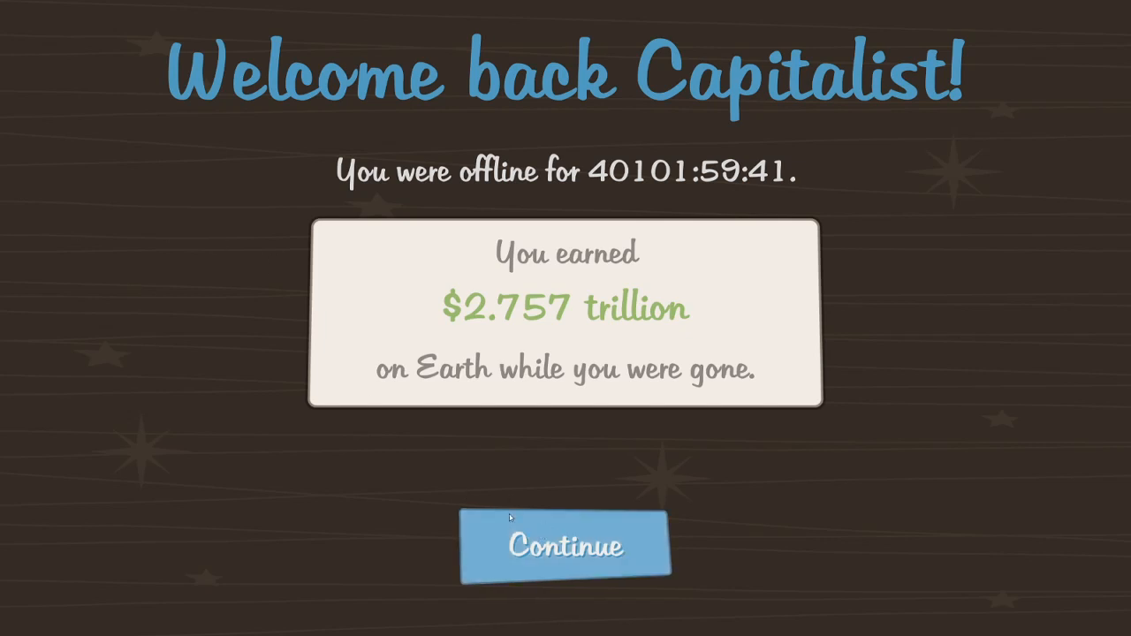
pyautogui.moveTo(502, 549)
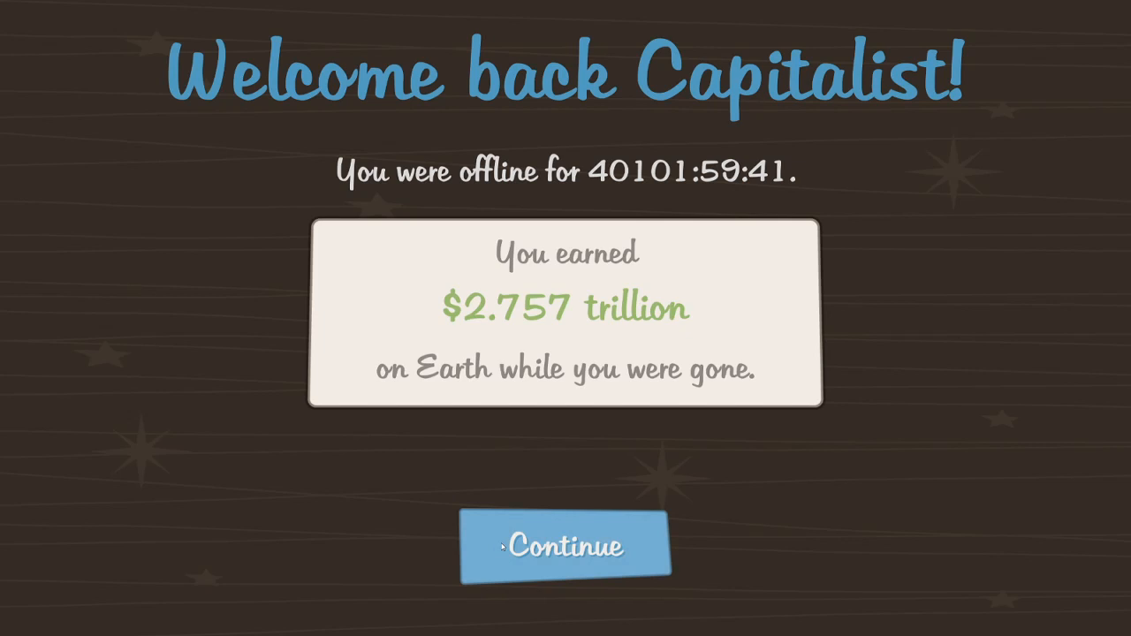
# Step: Buy the affordable cash upgrades, including Spill Proof Tankers, cutting funds to $1.446 trillion
pyautogui.click(564, 545)
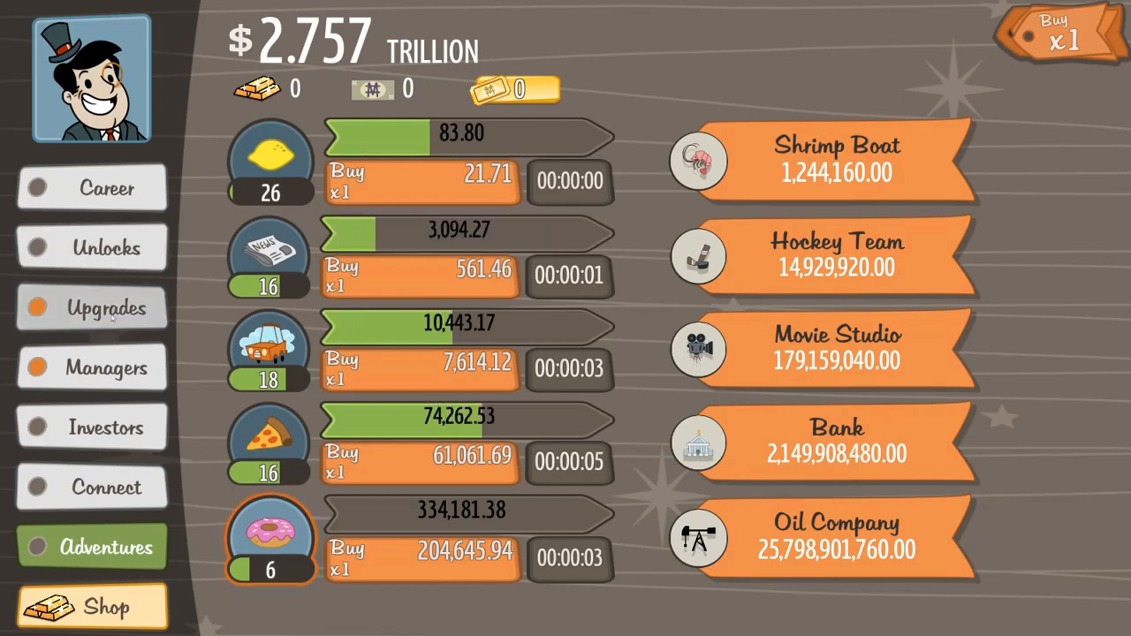
pyautogui.click(93, 307)
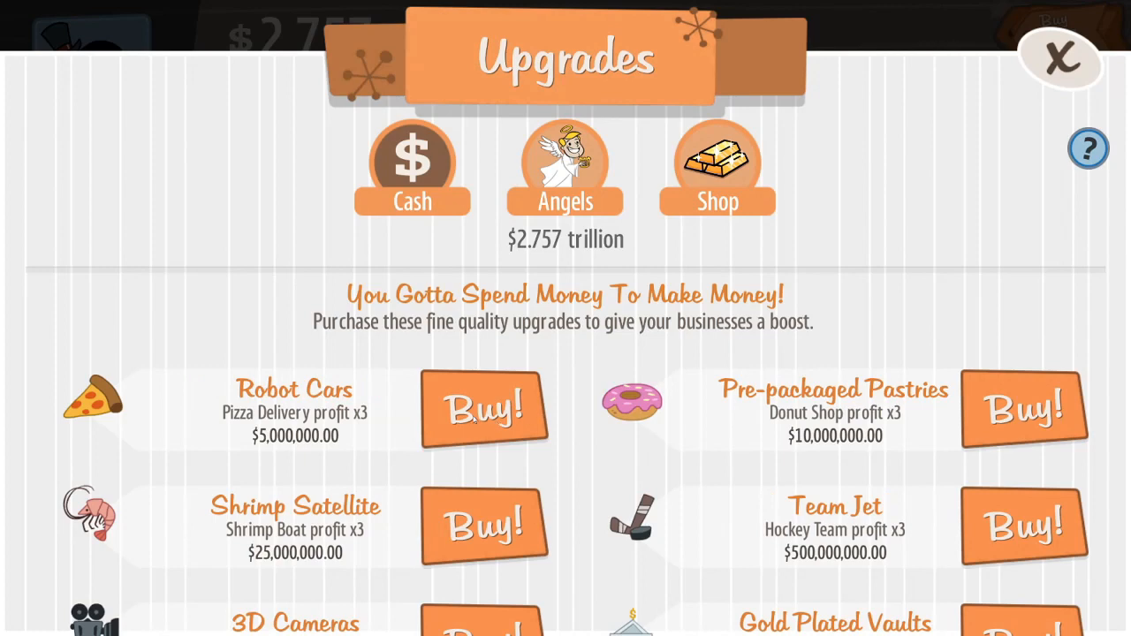
pyautogui.scroll(-3)
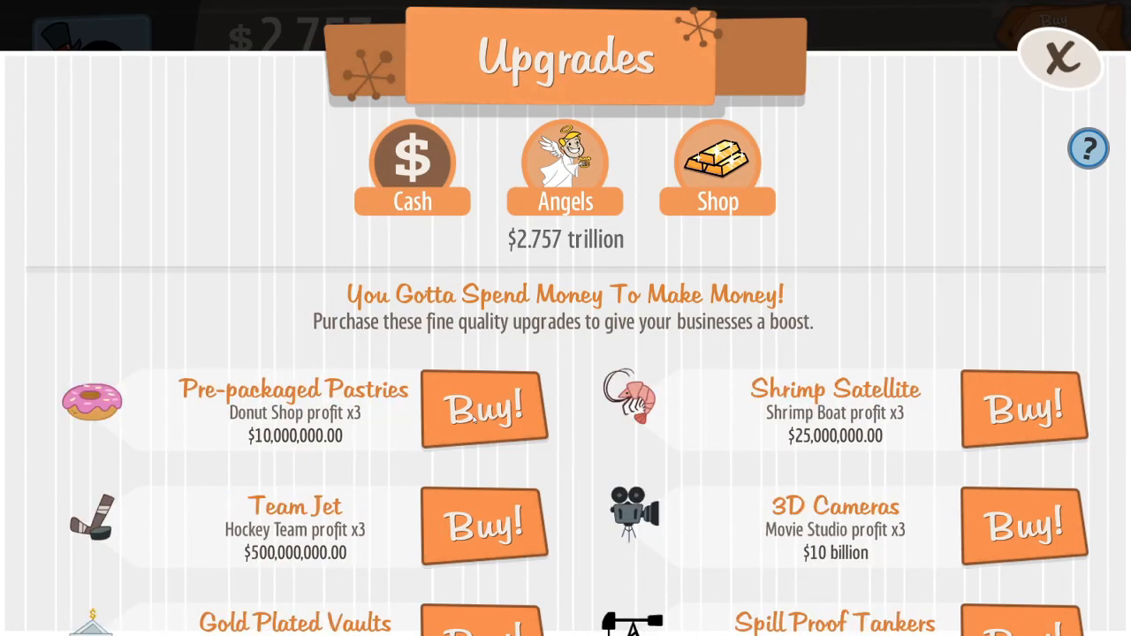
pyautogui.scroll(-3)
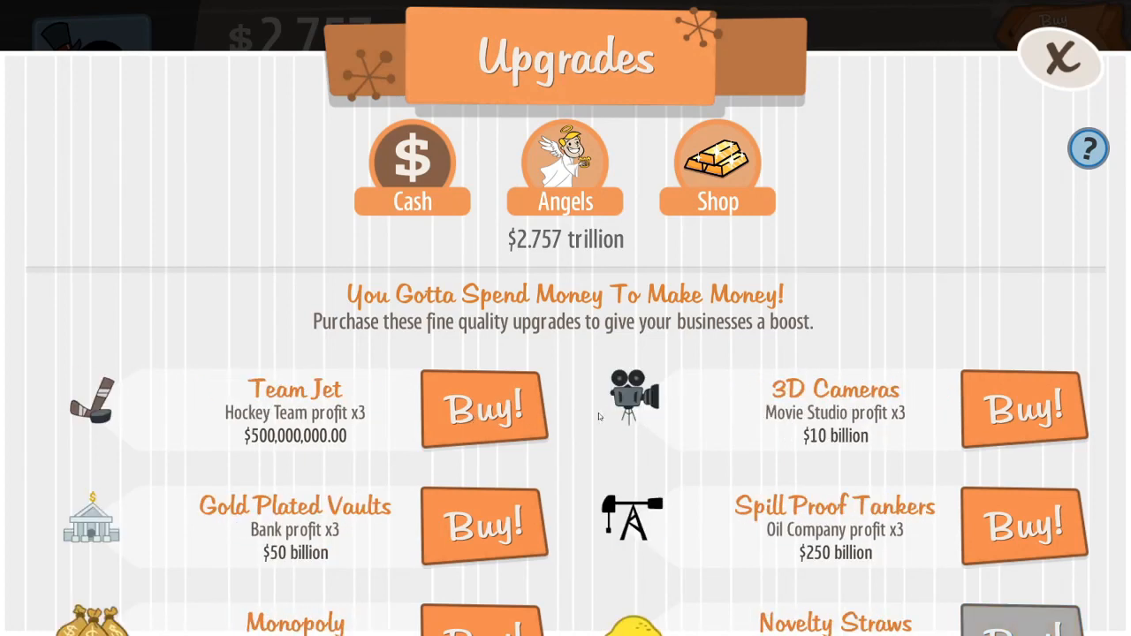
pyautogui.click(1023, 409)
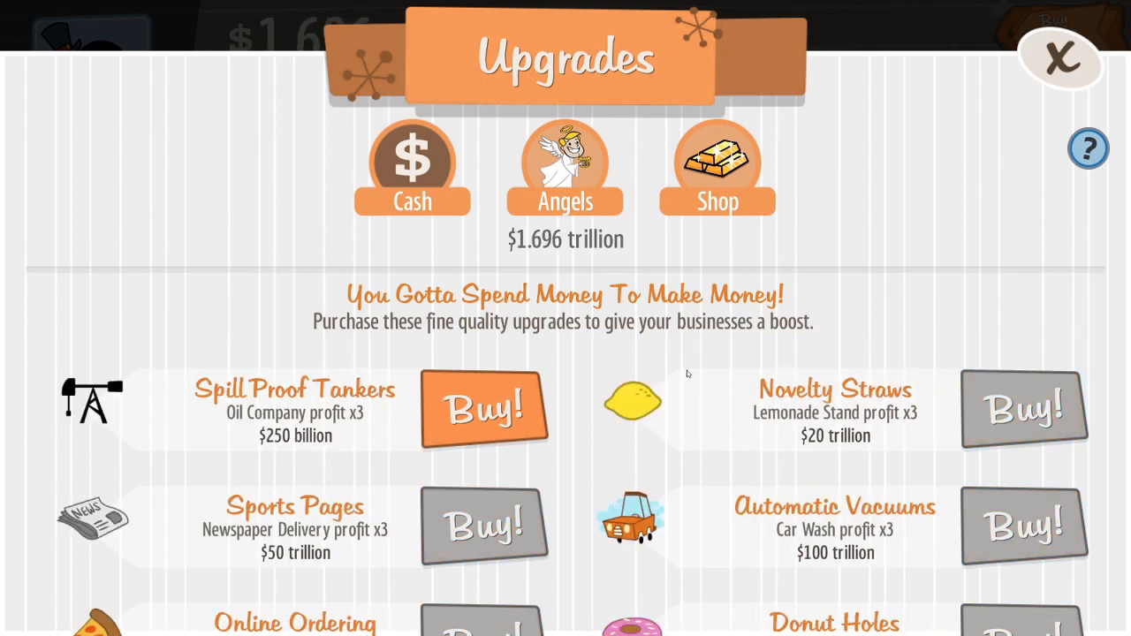
pyautogui.click(484, 408)
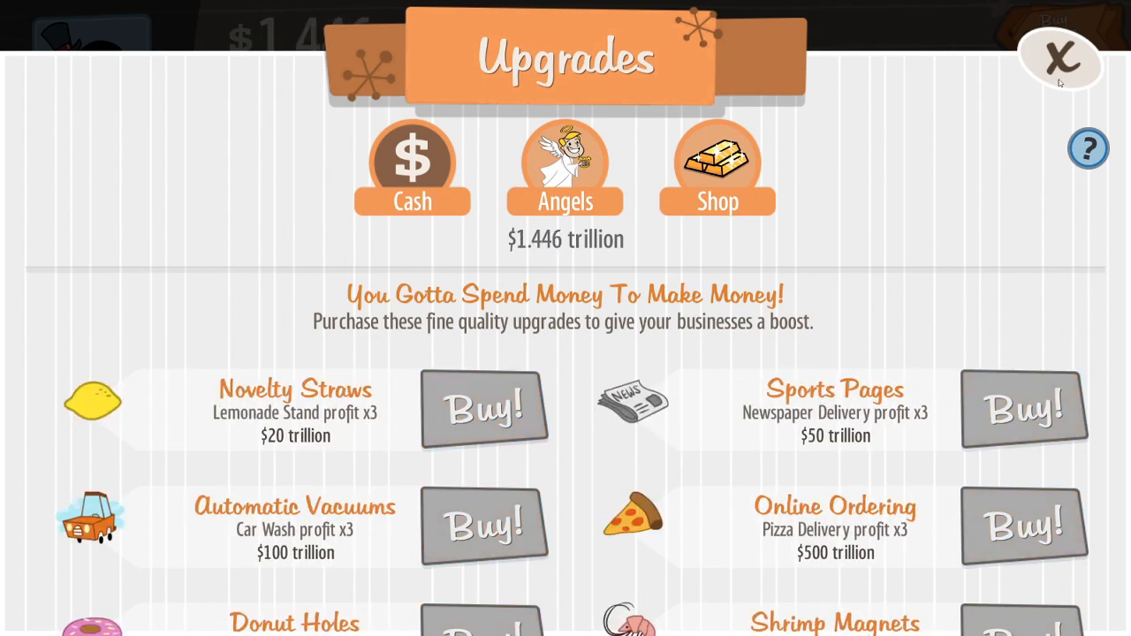
pyautogui.click(1061, 56)
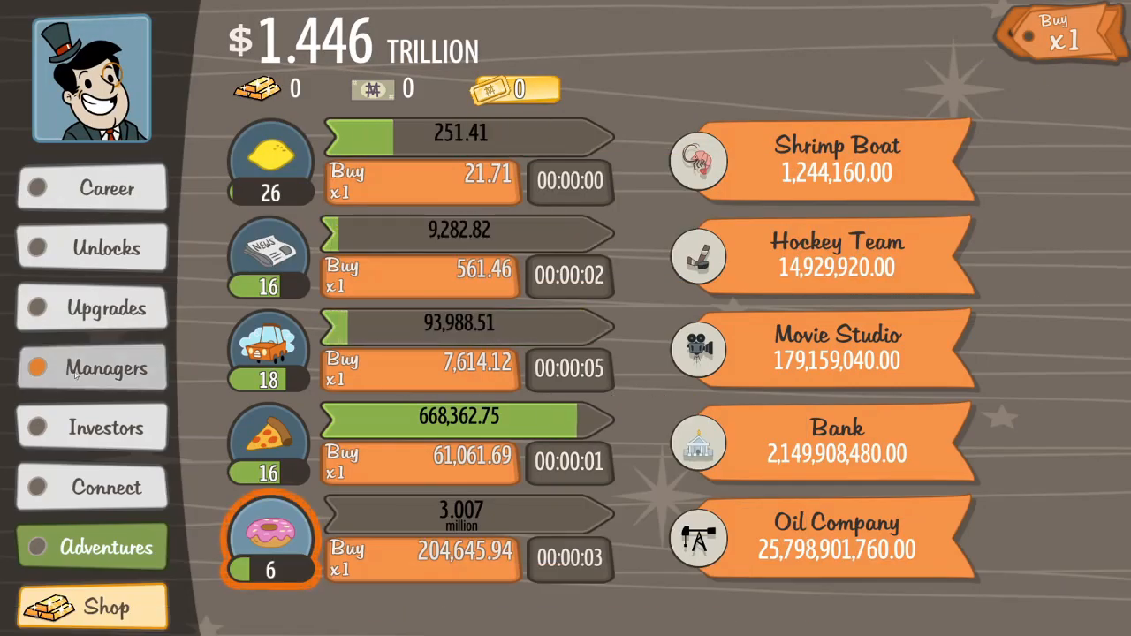
# Step: Look over the managers for hire and close the list without hiring anyone
pyautogui.click(91, 369)
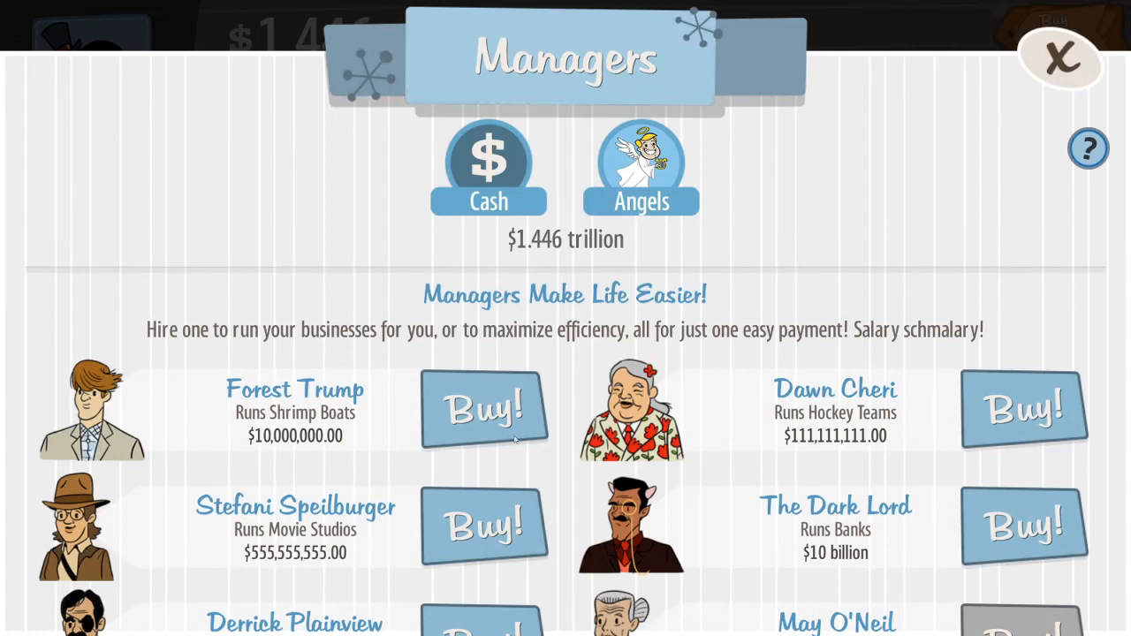
pyautogui.moveTo(1043, 107)
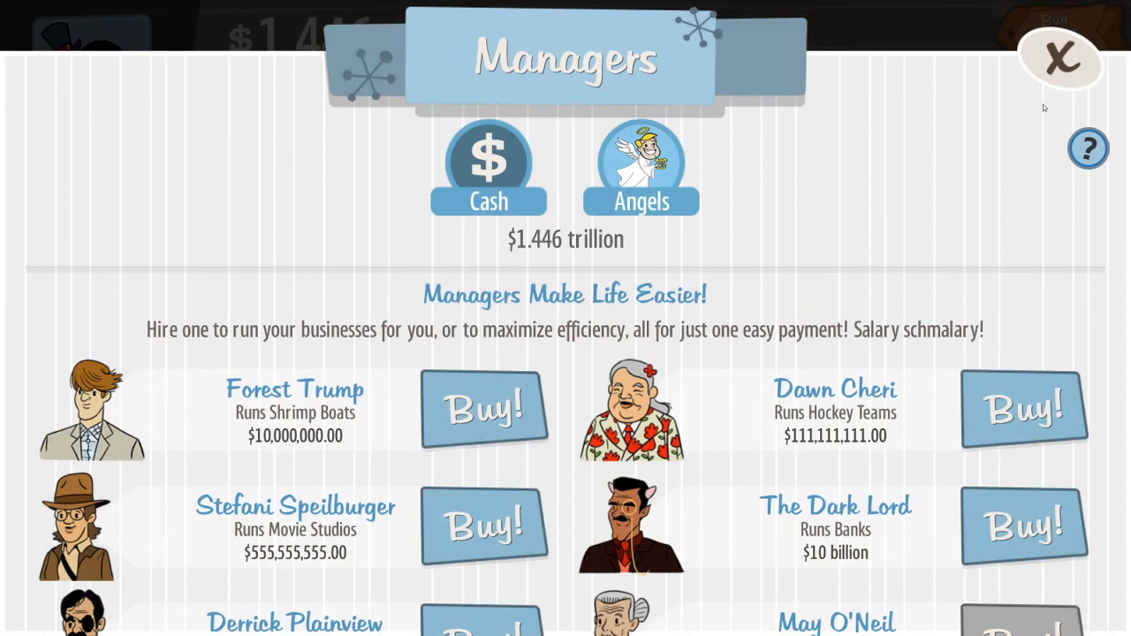
pyautogui.click(1061, 57)
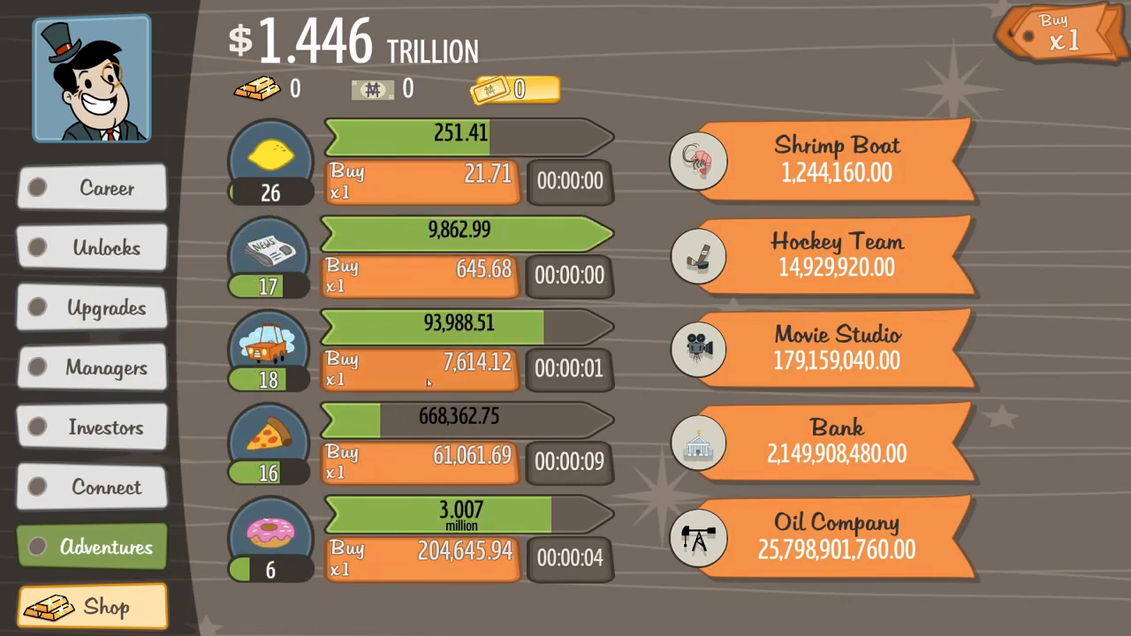
# Step: Raise car washes to 20 and pizza deliveries to 17, buy donut shops, and collect 5 Gold
pyautogui.click(420, 369)
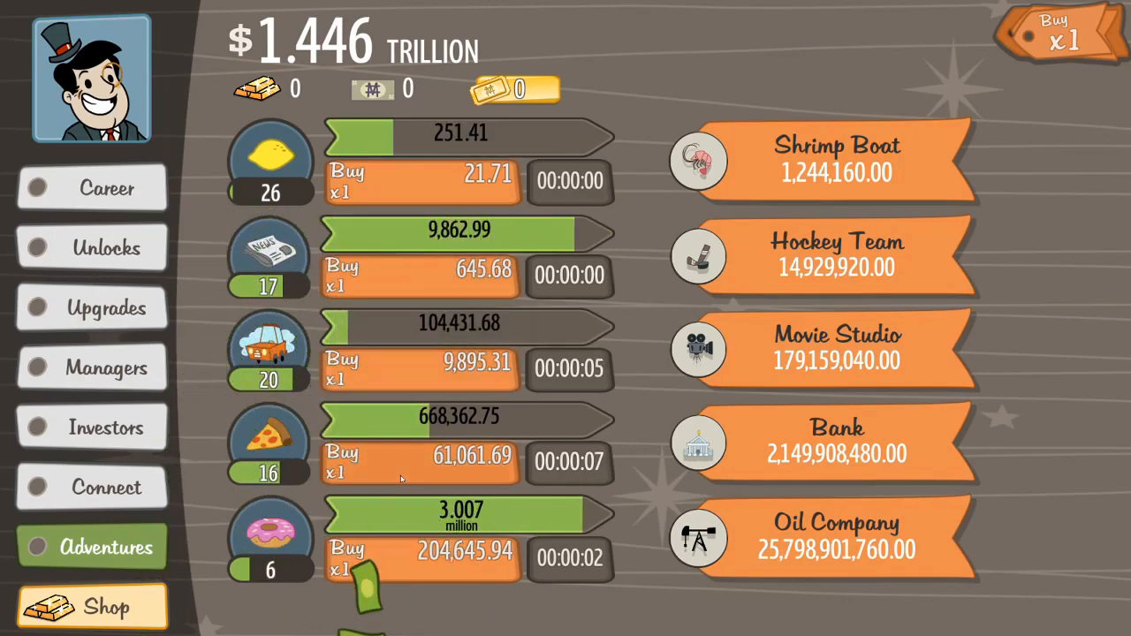
pyautogui.click(420, 464)
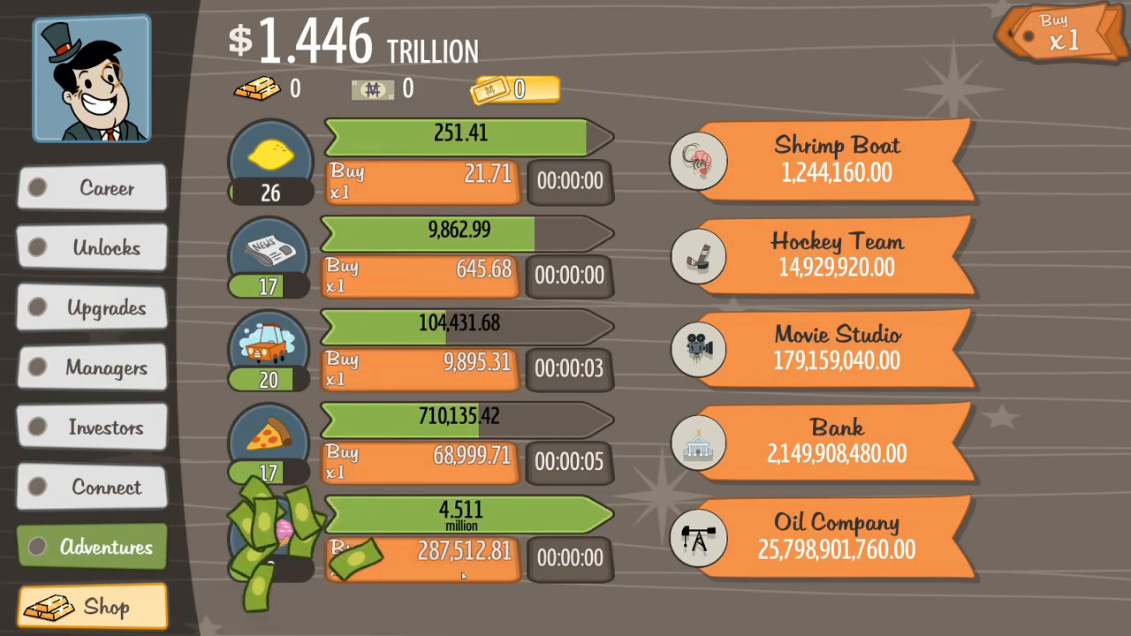
pyautogui.click(698, 161)
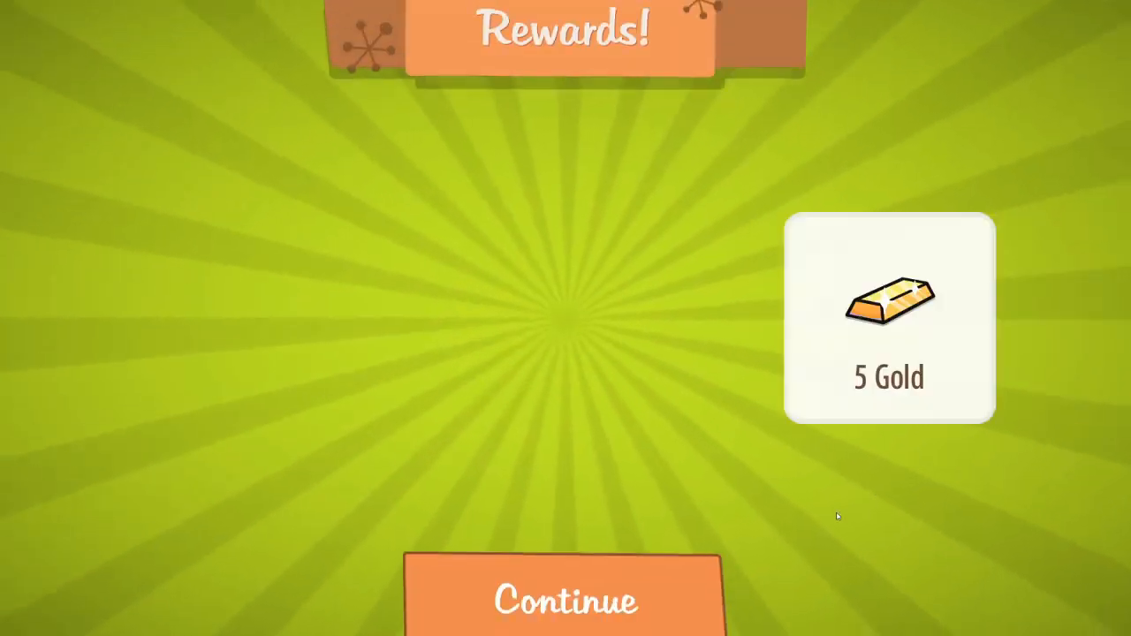
pyautogui.click(566, 596)
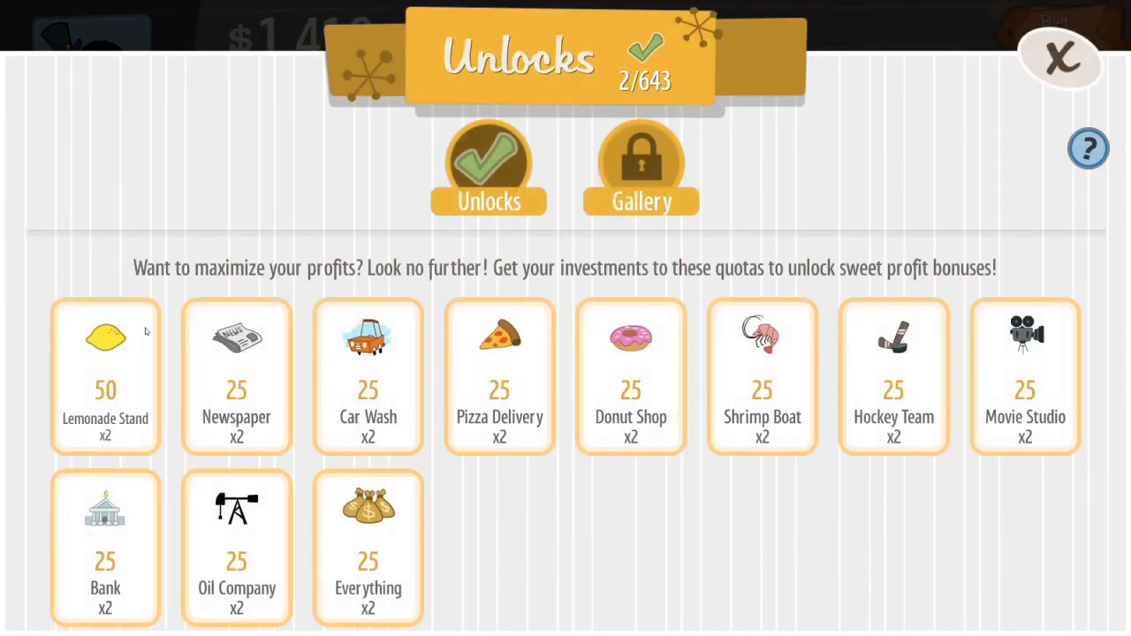
pyautogui.moveTo(805, 387)
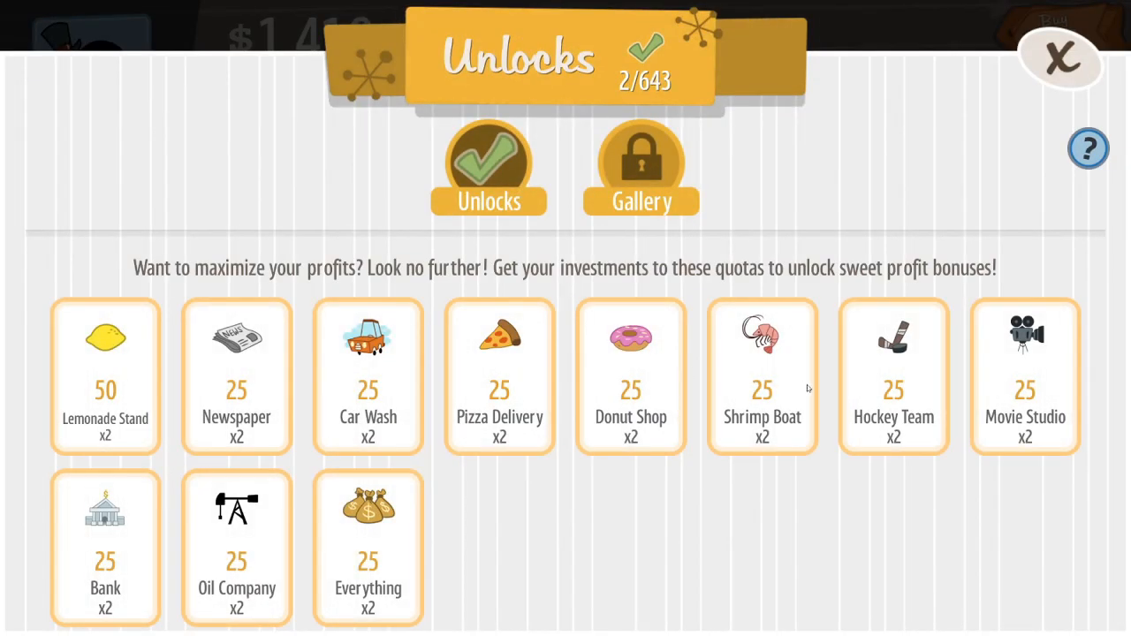
# Step: Close the unlock quotas and briefly check the upgrades and social and support pages
pyautogui.click(1059, 58)
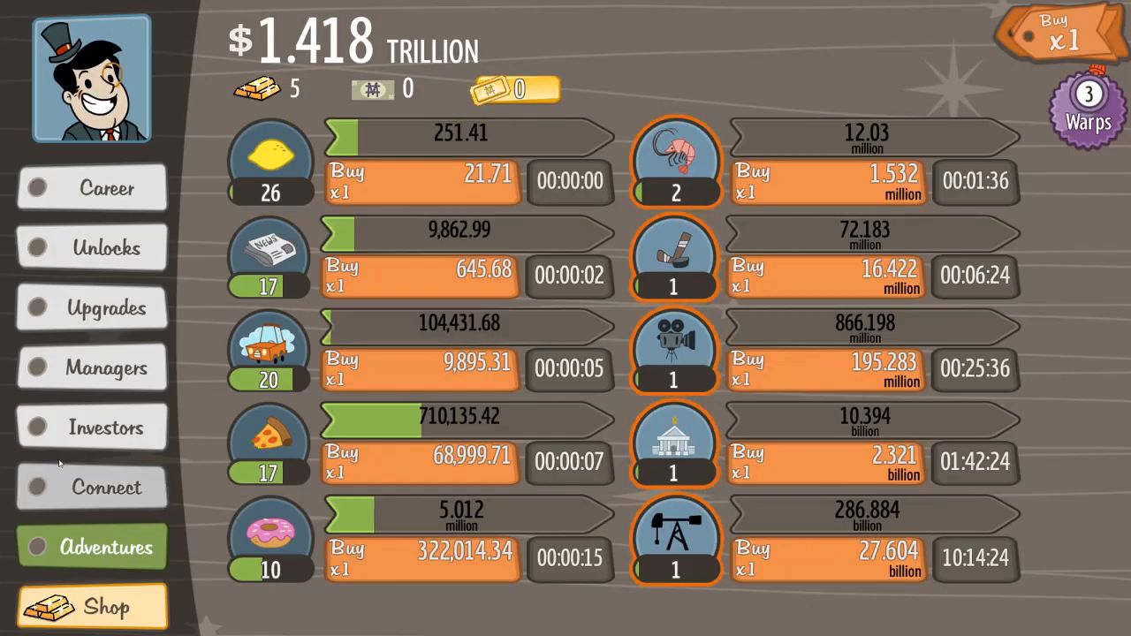
pyautogui.click(92, 308)
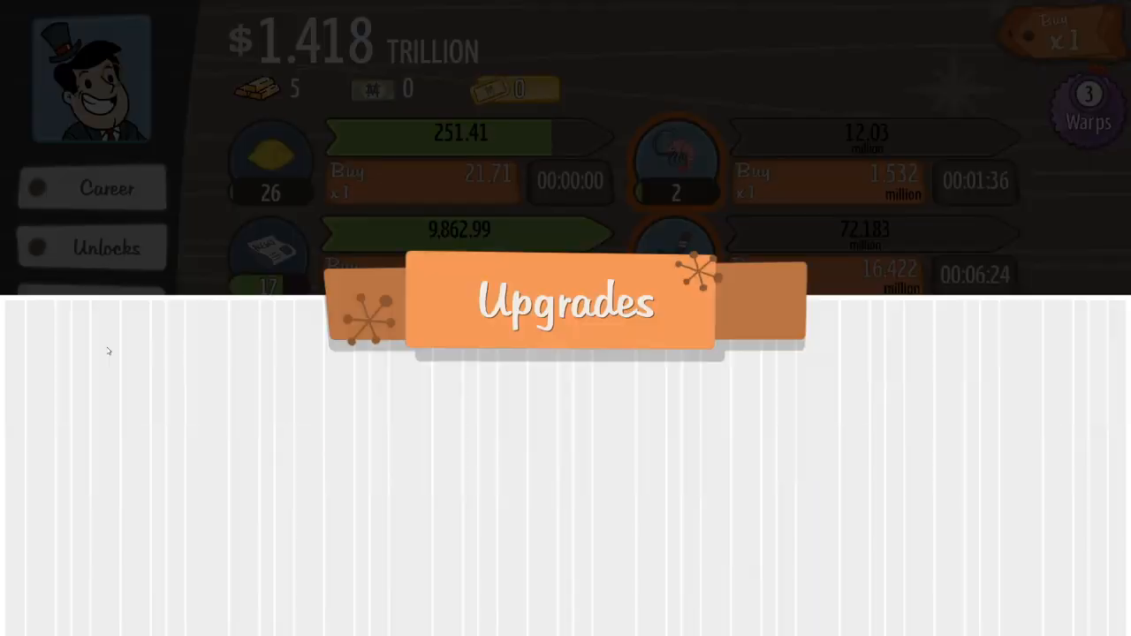
pyautogui.click(565, 300)
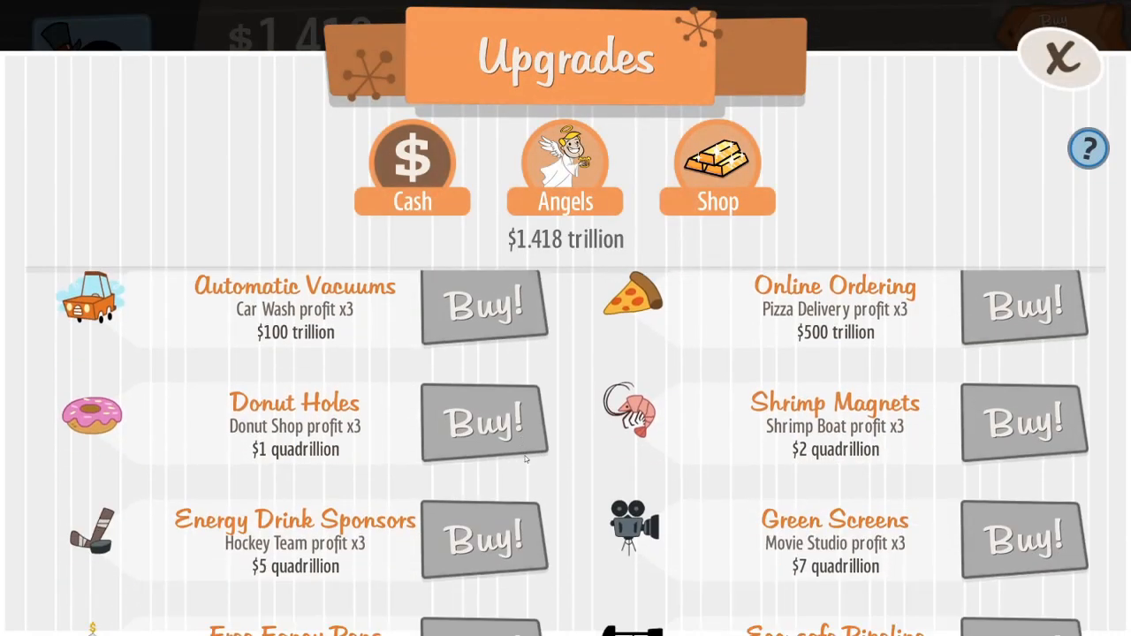
pyautogui.click(1059, 54)
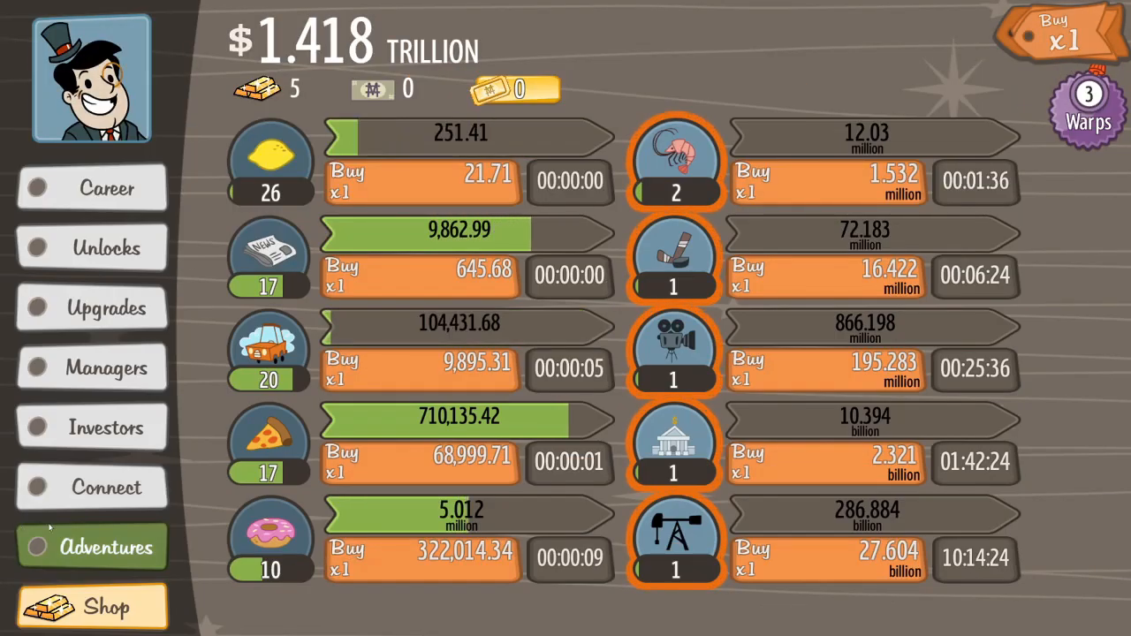
pyautogui.click(106, 487)
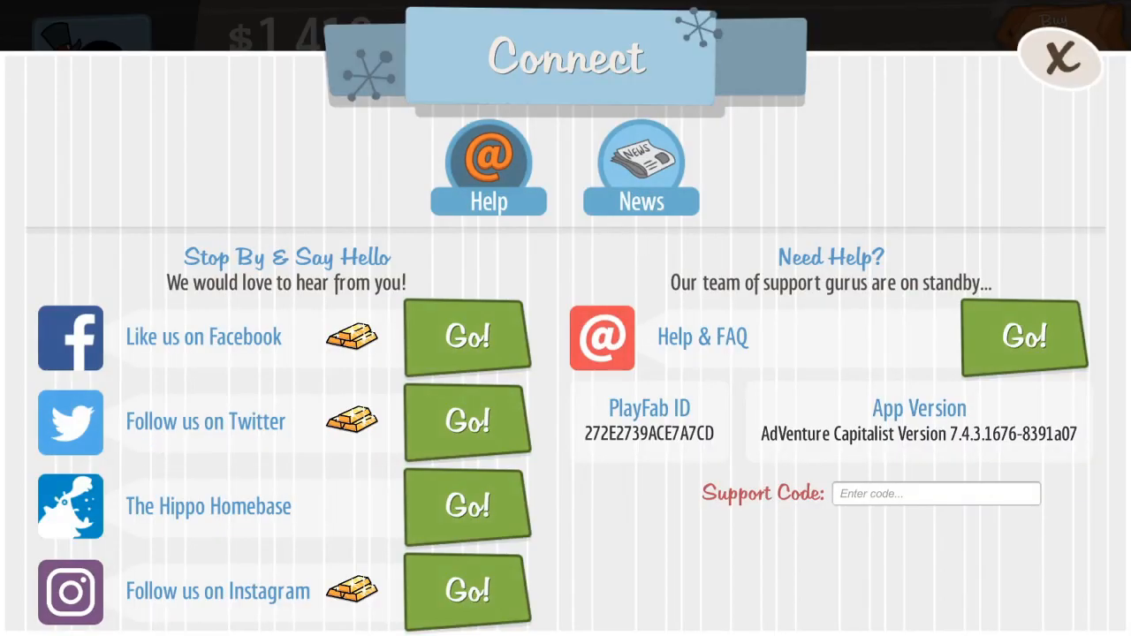
pyautogui.click(1059, 58)
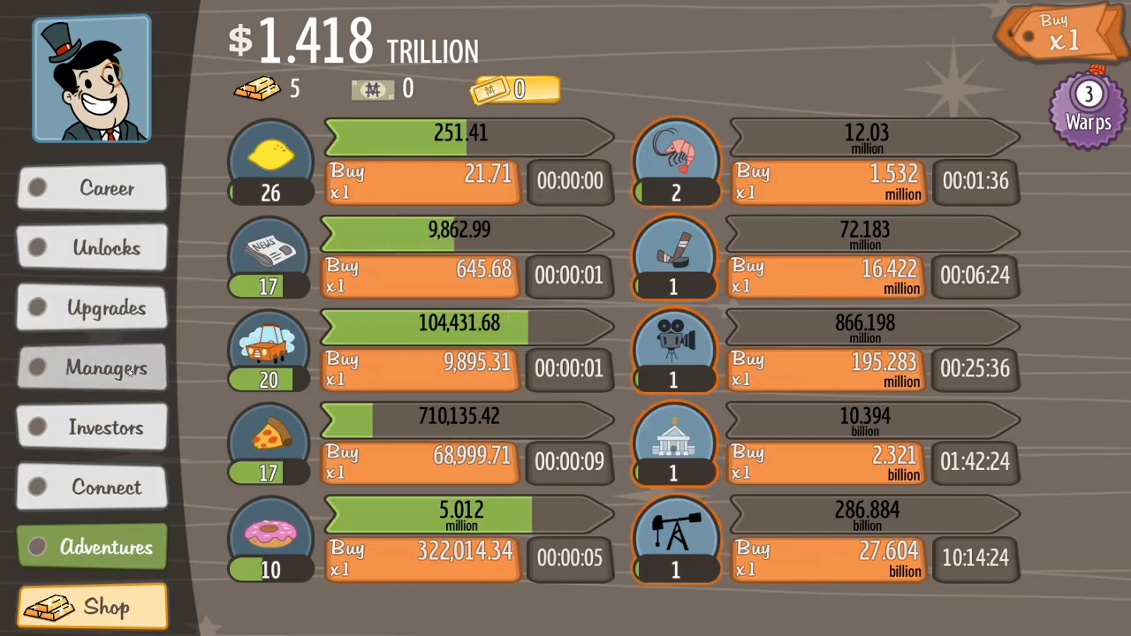
# Step: Hire managers including Derrick Plainview for the oil companies, leaving $1.307 trillion
pyautogui.click(106, 368)
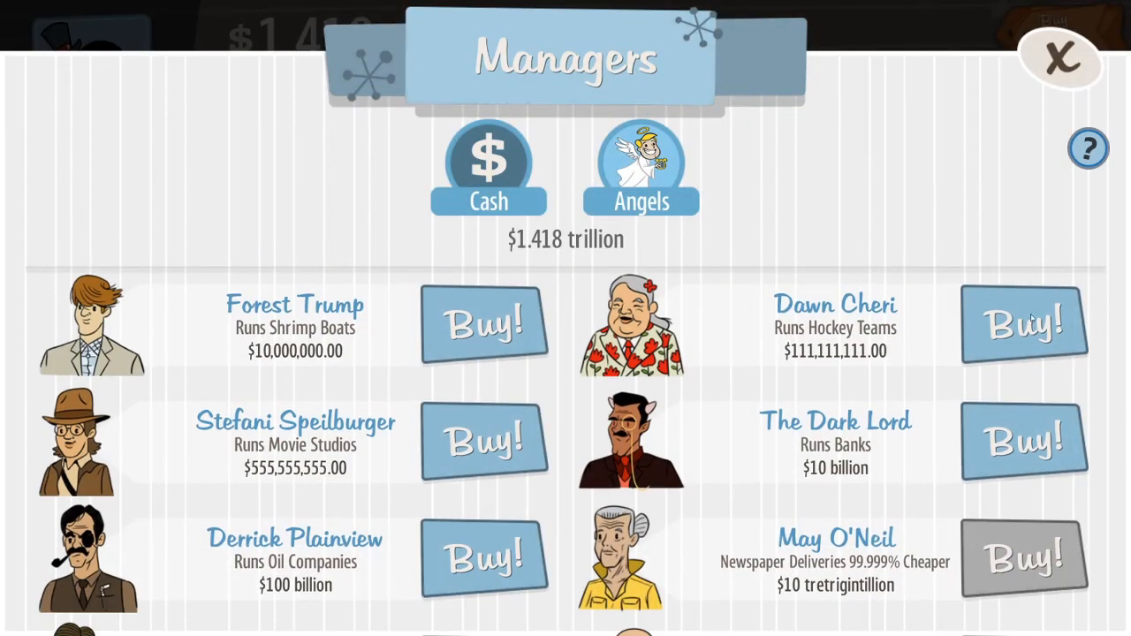
pyautogui.moveTo(934, 460)
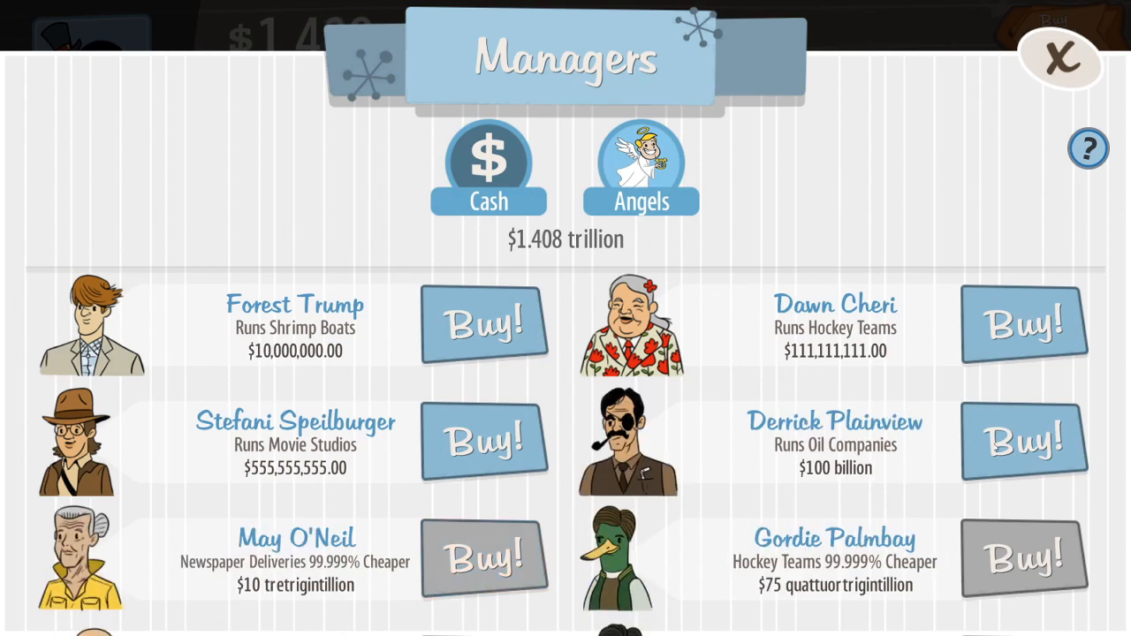
pyautogui.scroll(-3)
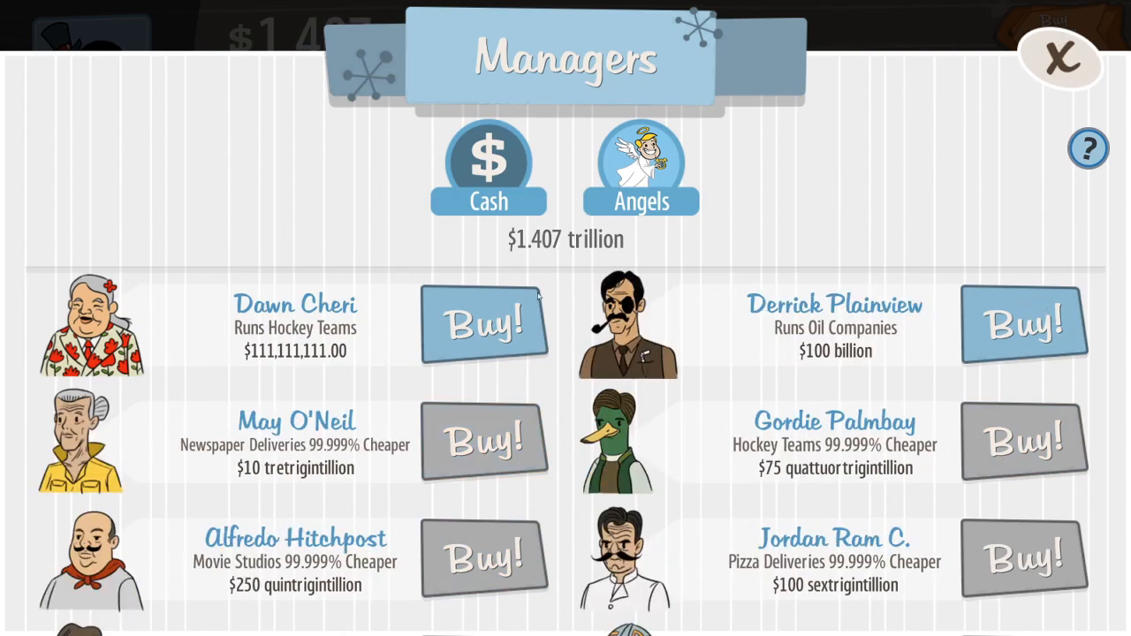
pyautogui.click(483, 324)
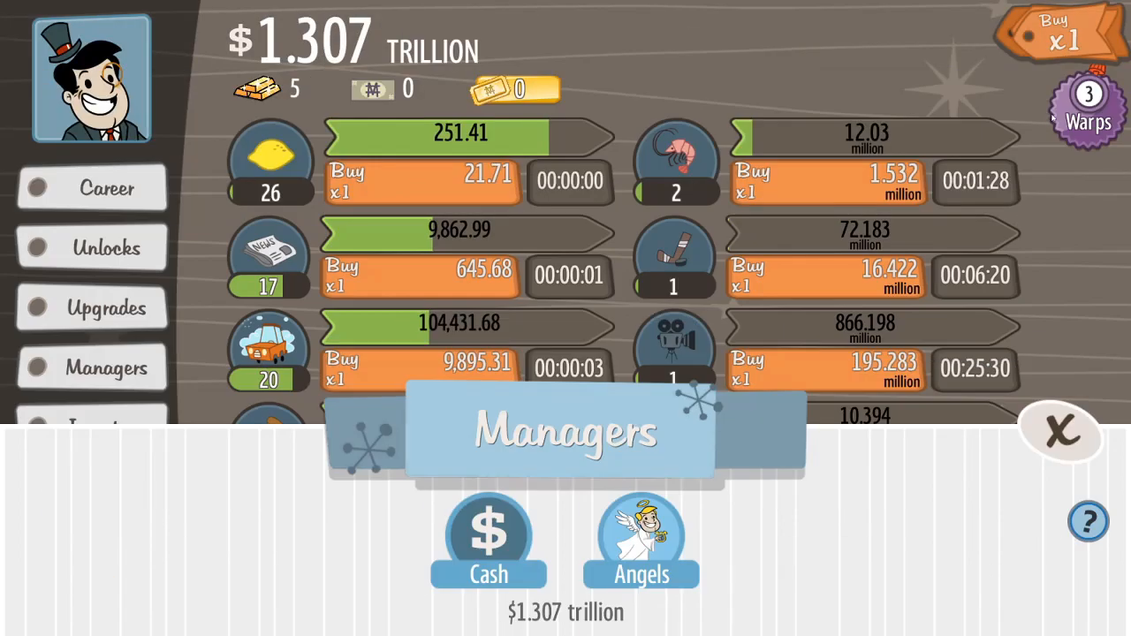
# Step: Reach 30 lemonade stands, 20 newspapers, 25 car washes and 20 pizza deliveries
pyautogui.click(1059, 430)
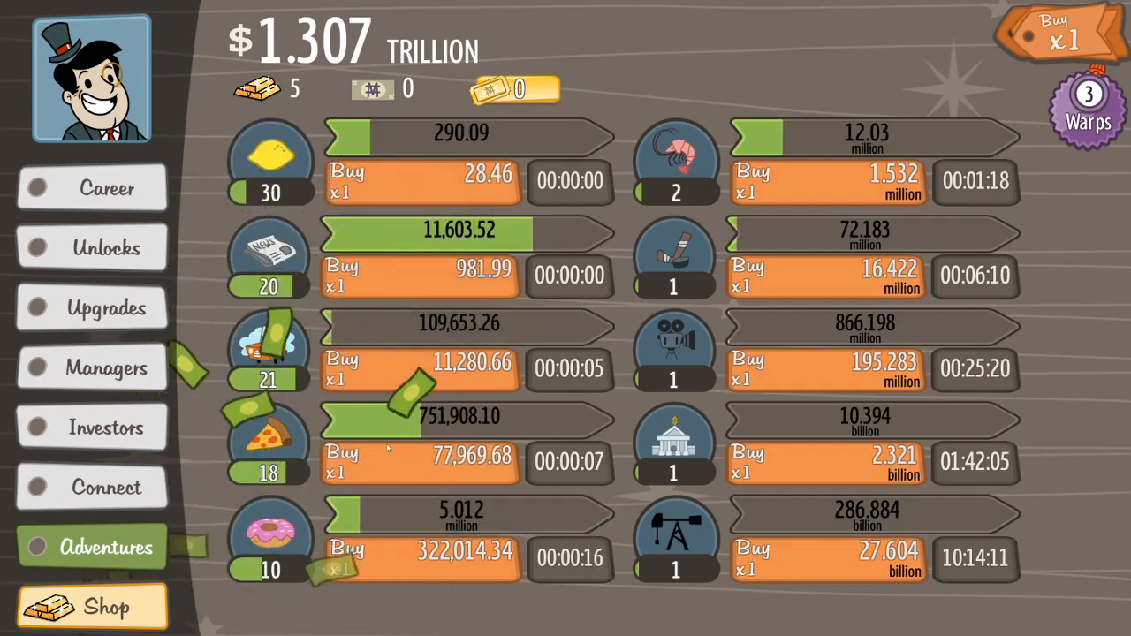
pyautogui.click(420, 368)
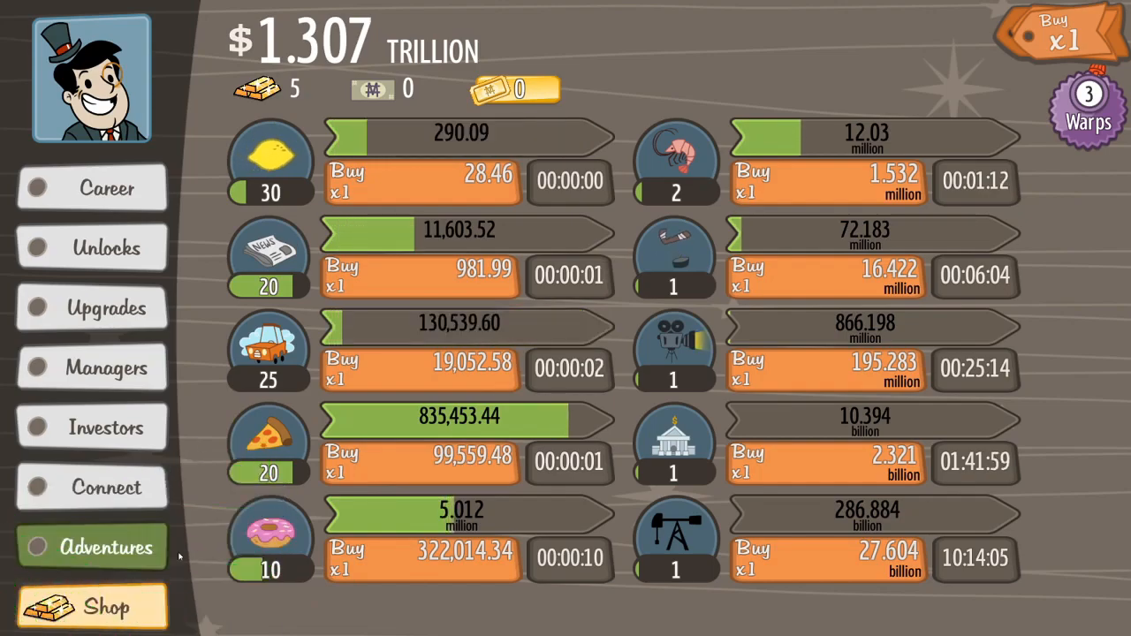
pyautogui.moveTo(765, 233)
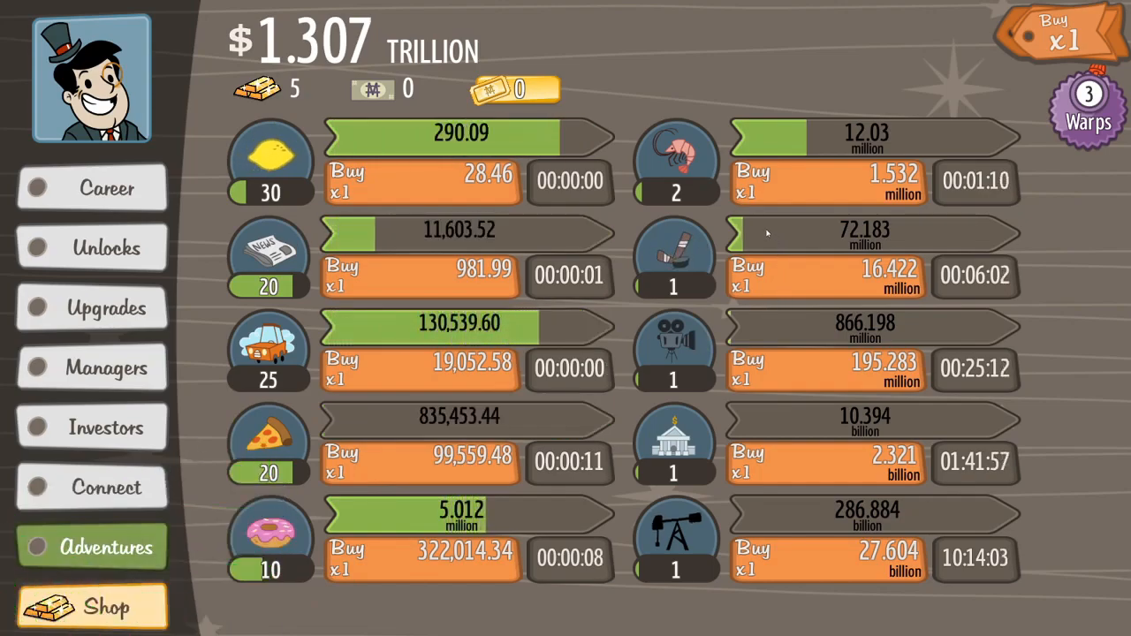
pyautogui.moveTo(779, 320)
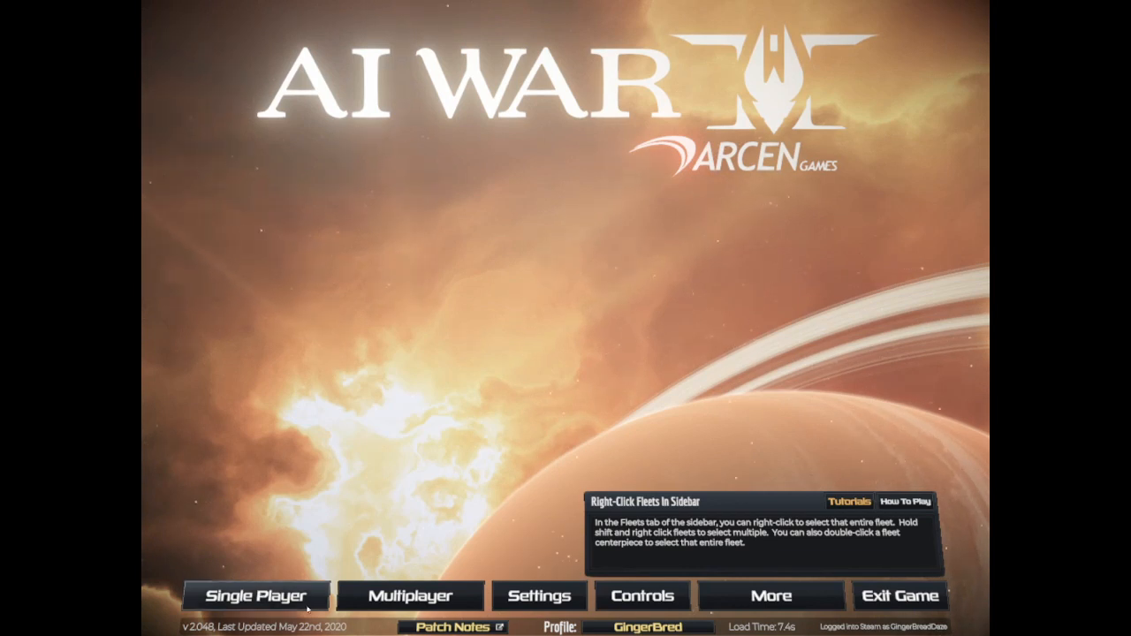
# Step: Choose Single Player on AI War 2's main menu to get the View Tutorials prompt
pyautogui.click(254, 595)
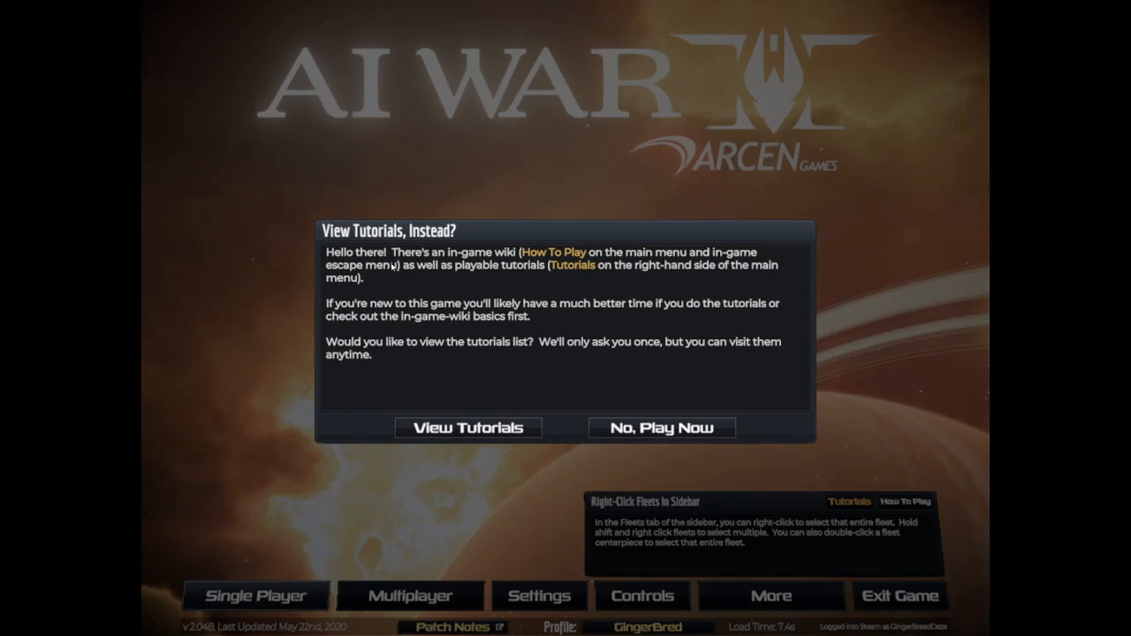
pyautogui.moveTo(640, 294)
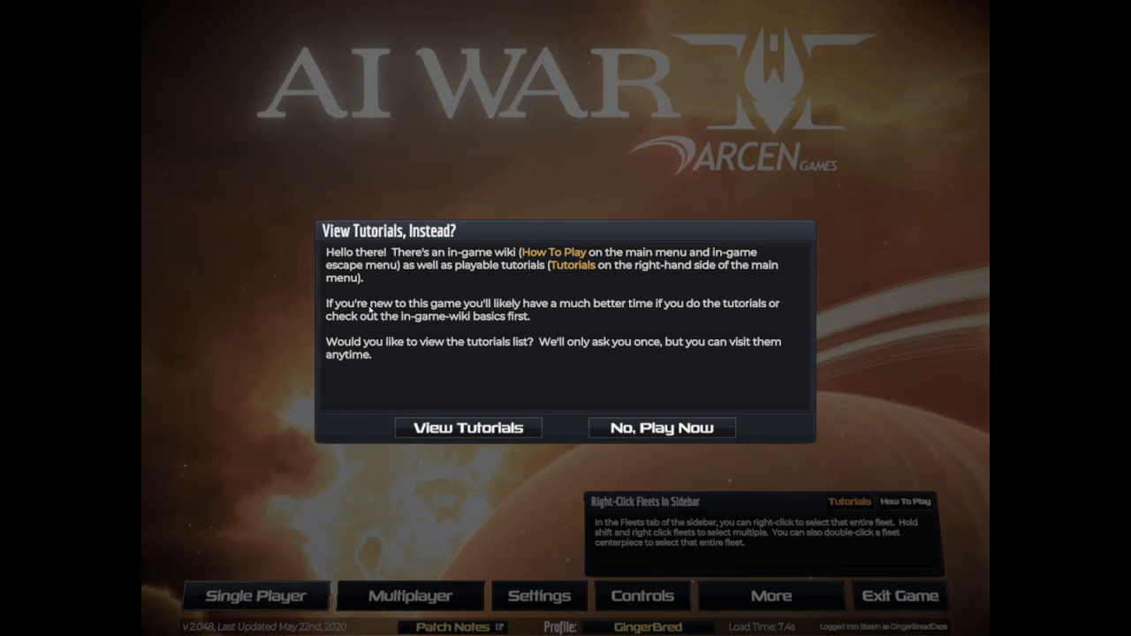
pyautogui.moveTo(443, 316)
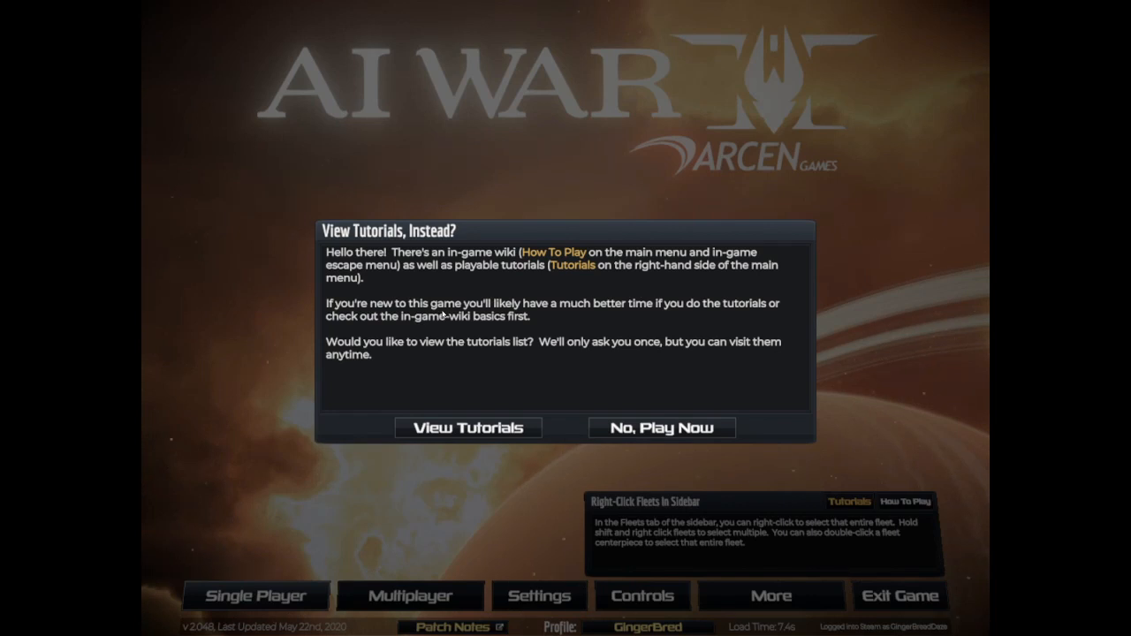
pyautogui.moveTo(437, 341)
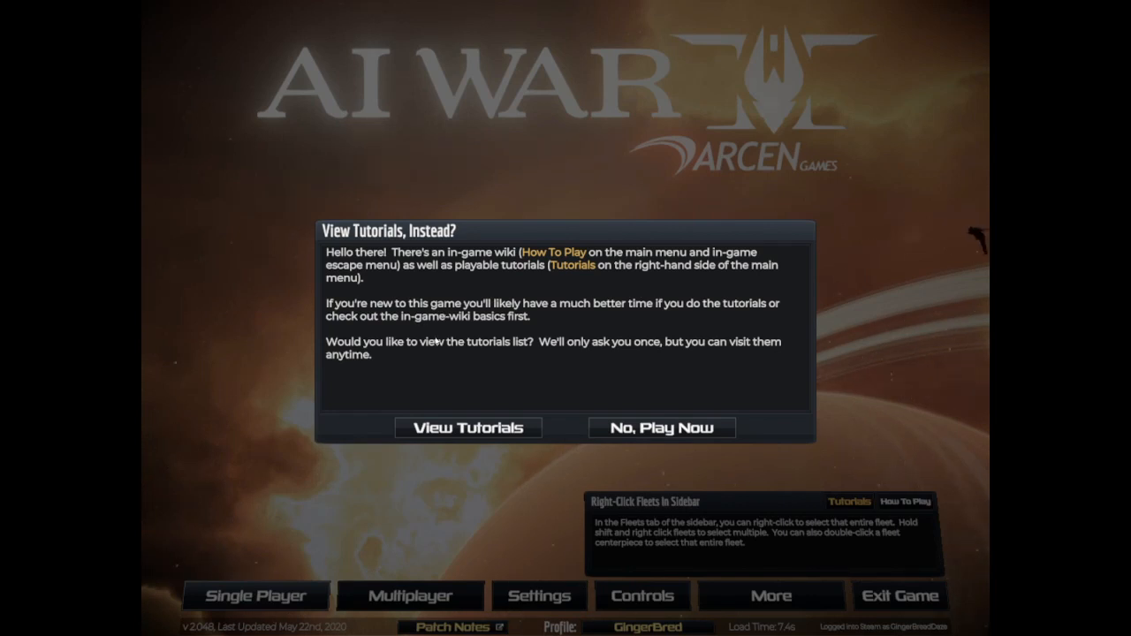
pyautogui.moveTo(409, 353)
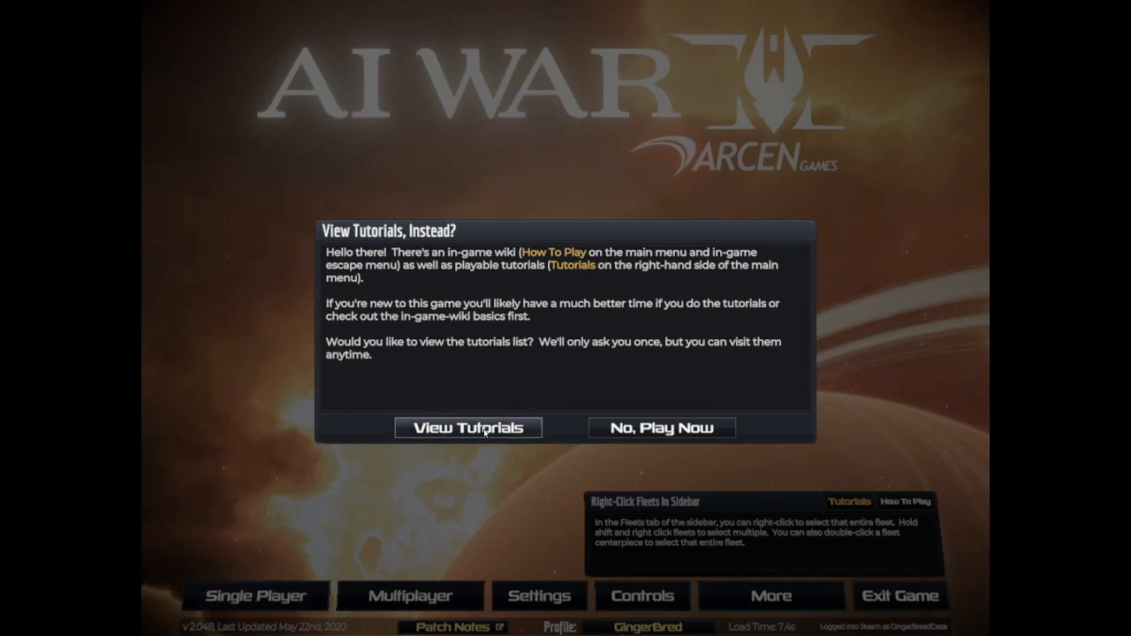
# Step: Open the tutorials list and complete the first tutorial's camera panning and zooming steps
pyautogui.click(467, 427)
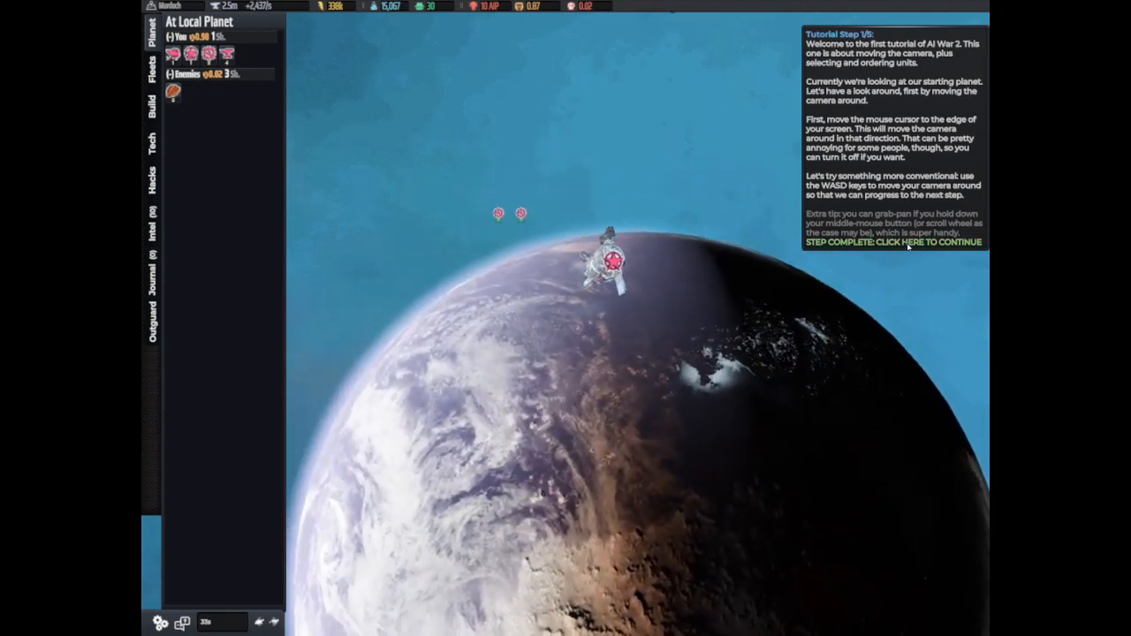
pyautogui.click(893, 242)
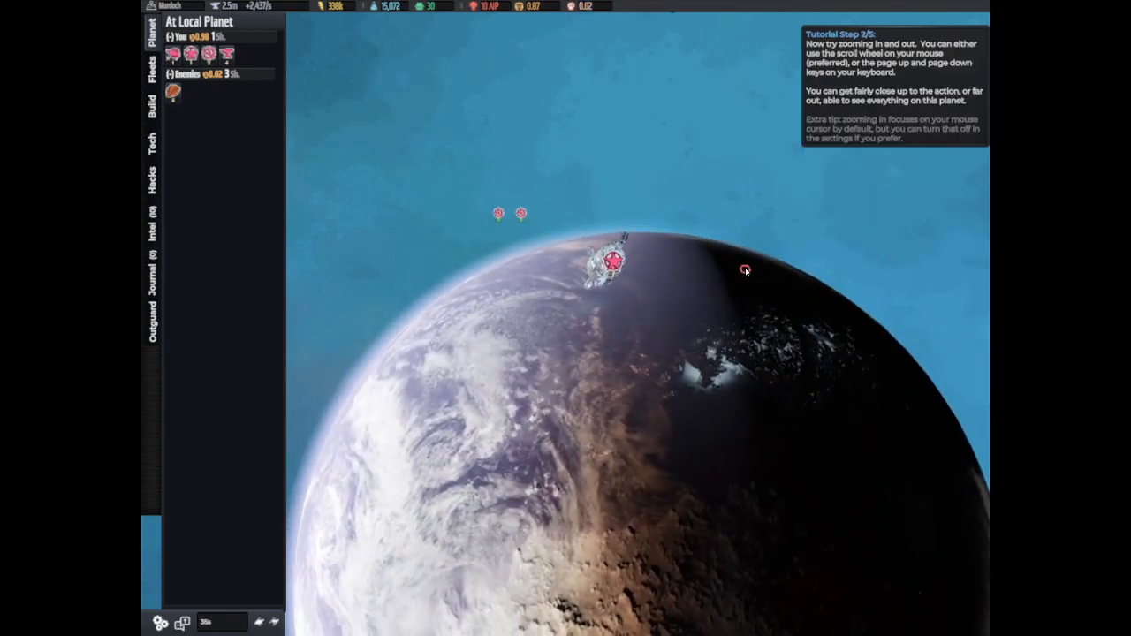
pyautogui.scroll(-3)
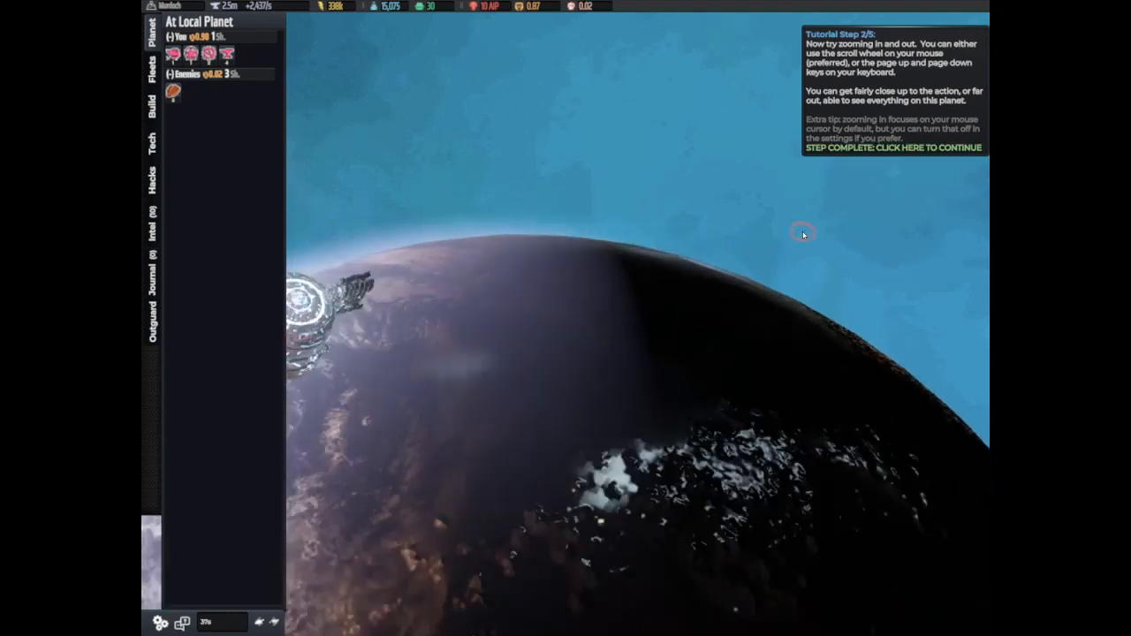
pyautogui.scroll(-3)
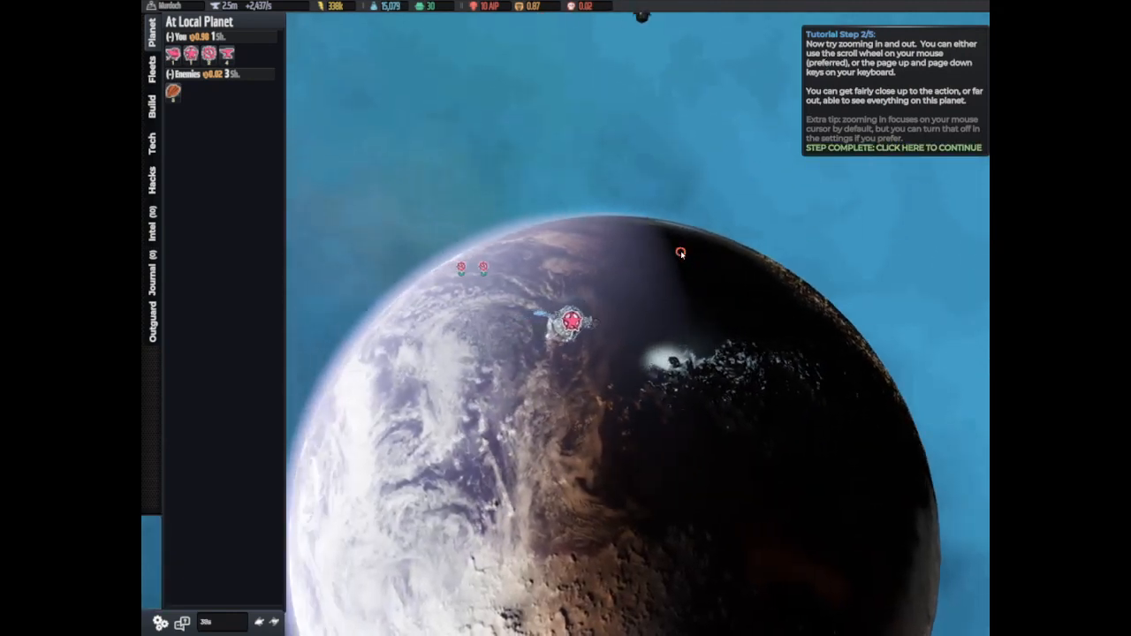
pyautogui.click(893, 147)
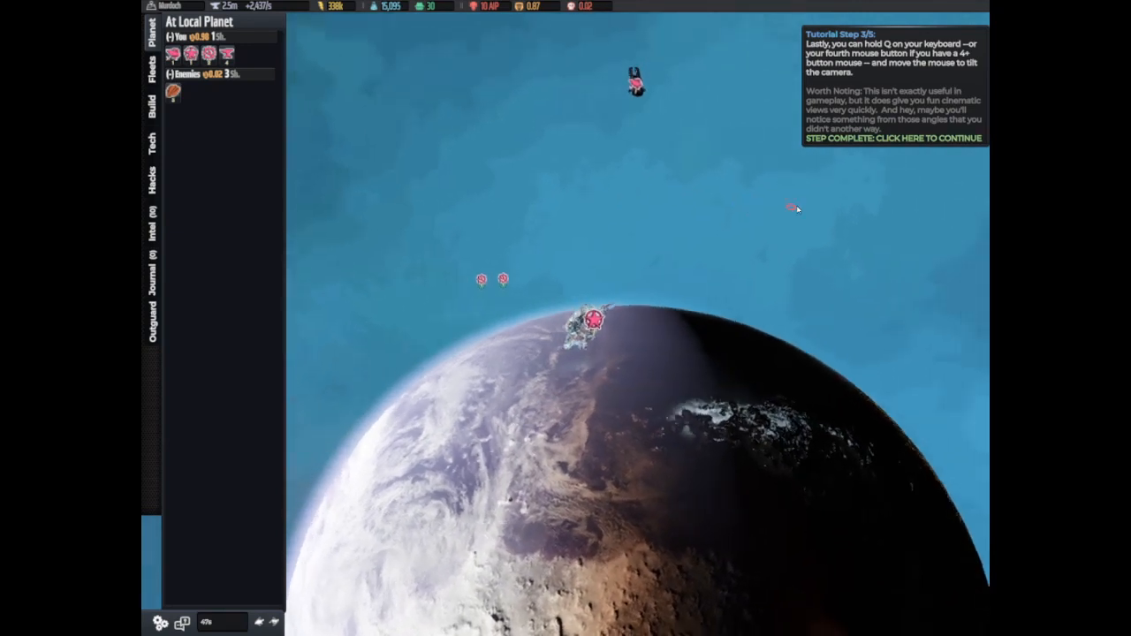
# Step: Complete the camera-tilt step to reach step 4 on moving the Assault Frigate
pyautogui.click(892, 137)
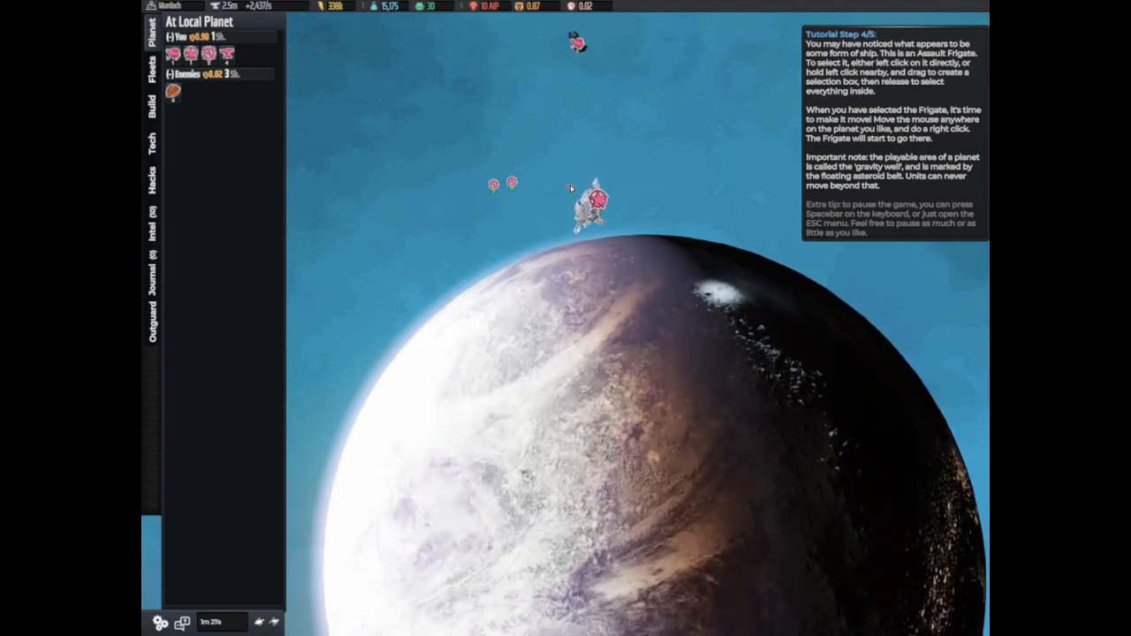
# Step: Select and move the Assault Frigate, then advance to step 5 on target drones
pyautogui.click(596, 201)
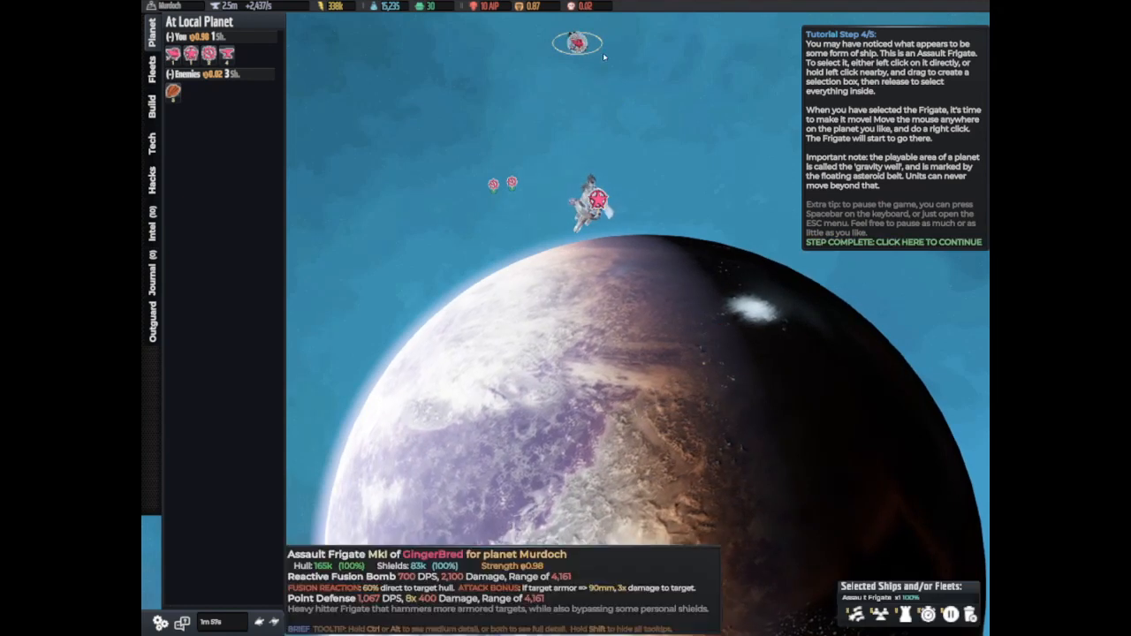
pyautogui.click(892, 241)
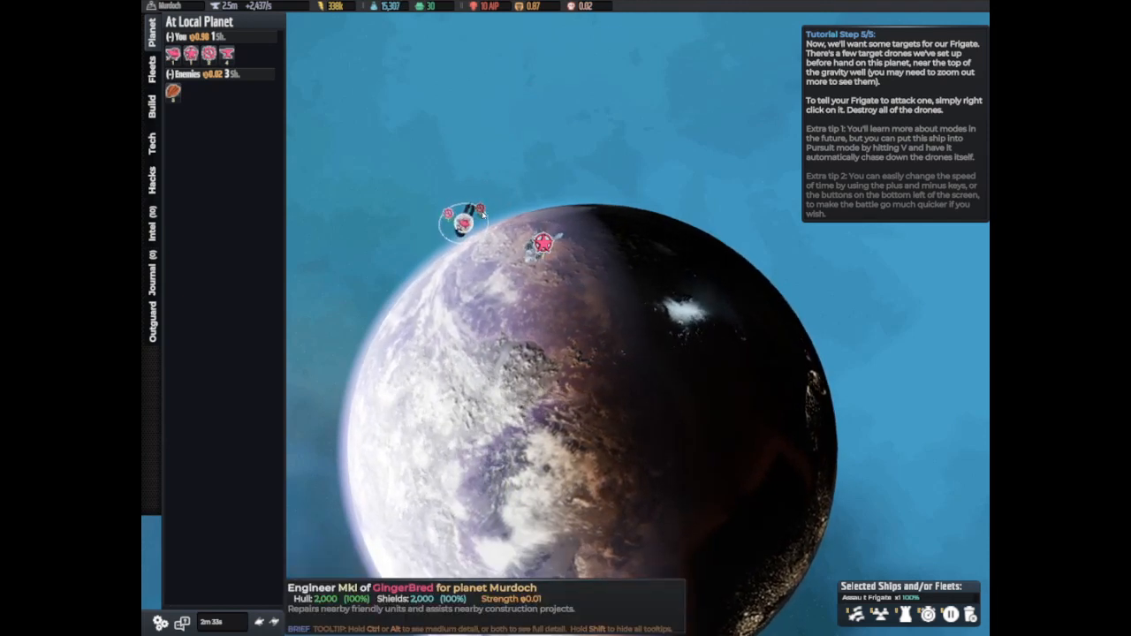
# Step: Send the frigate against each target drone until the last one is destroyed
pyautogui.click(473, 215)
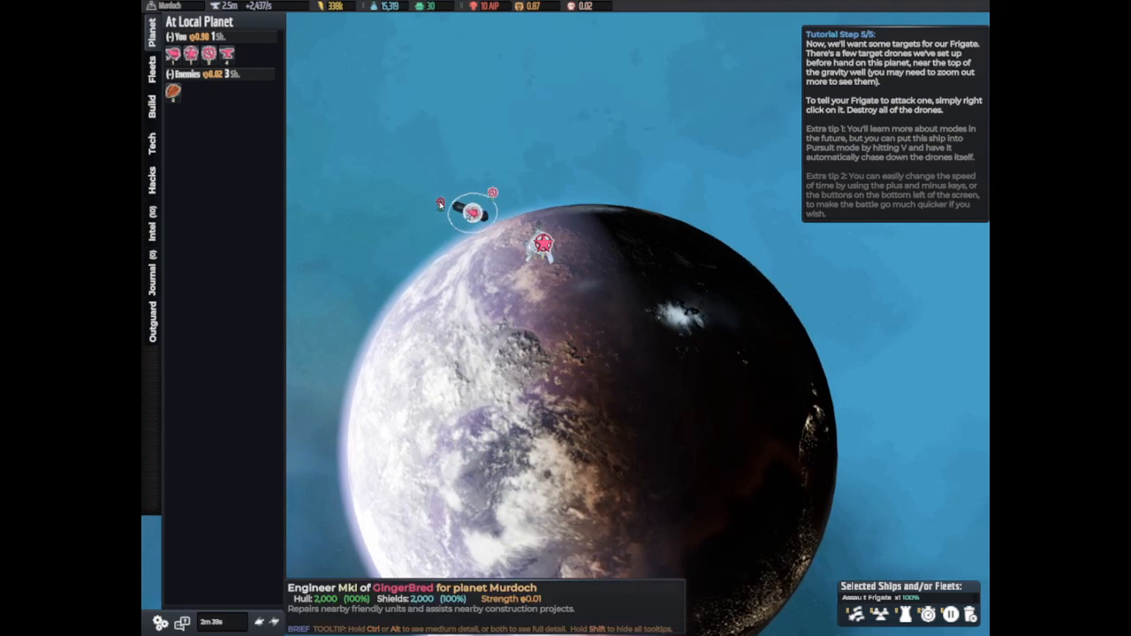
pyautogui.click(543, 243)
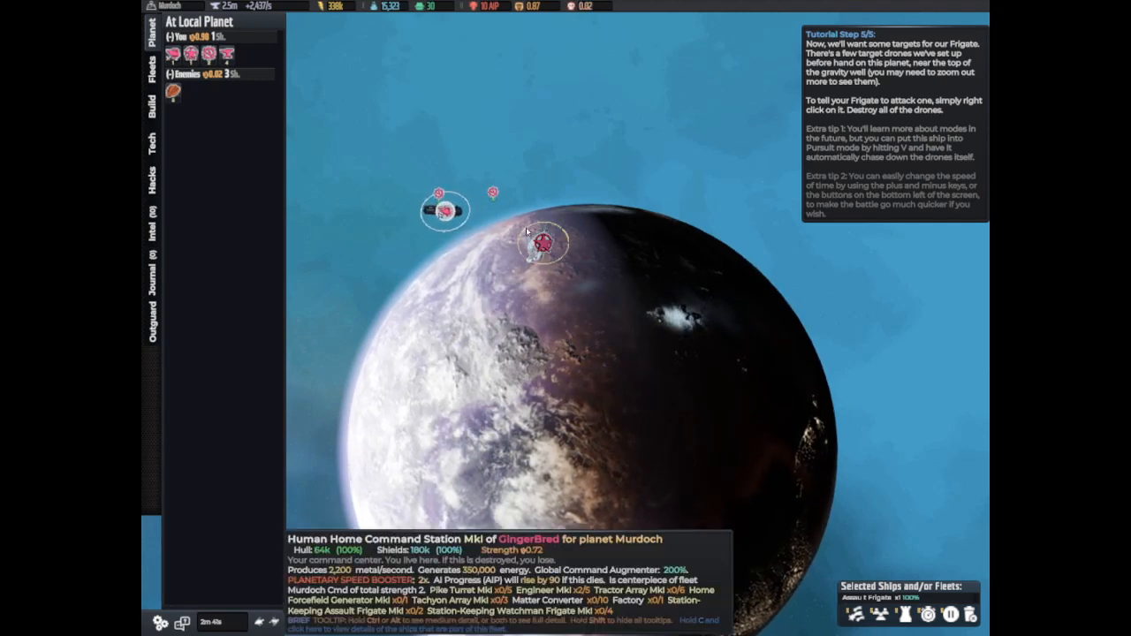
pyautogui.scroll(-3)
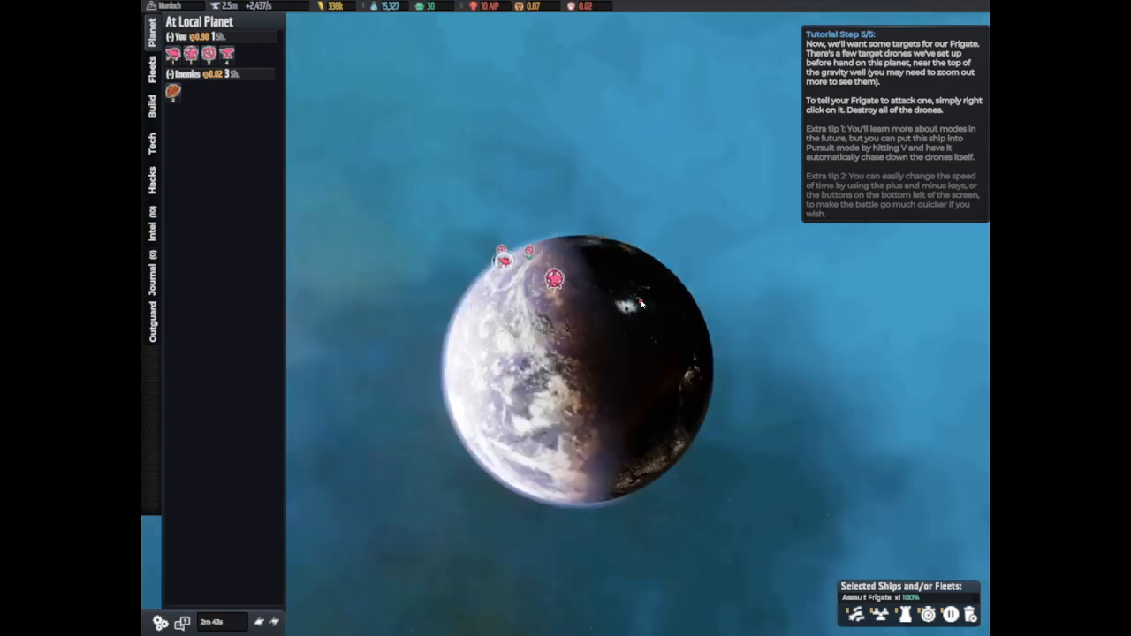
pyautogui.scroll(3)
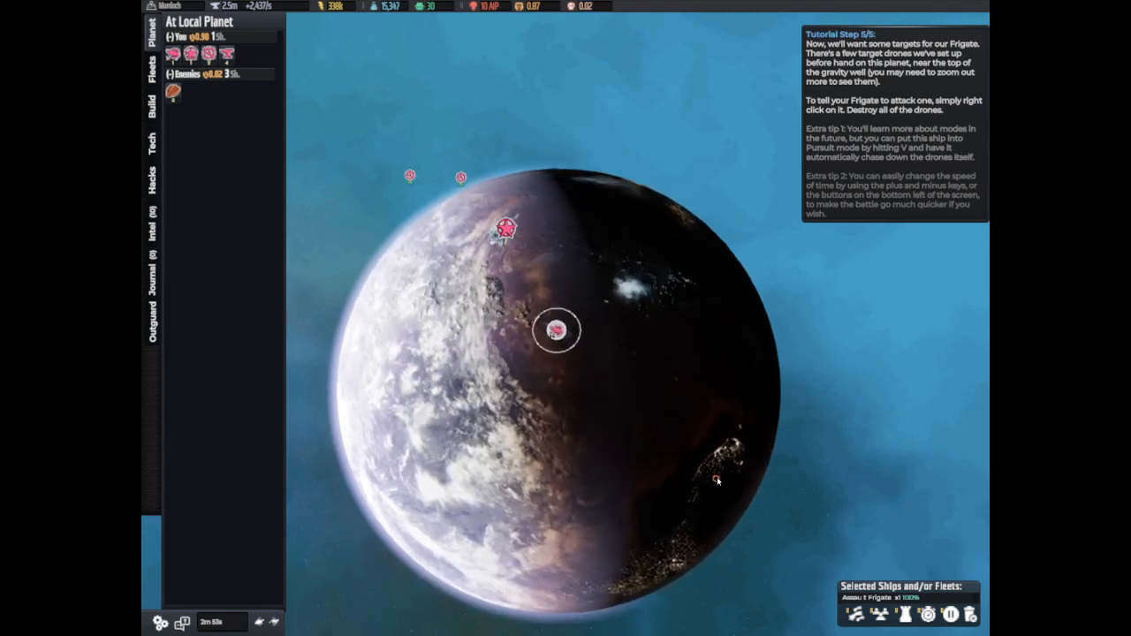
pyautogui.moveTo(852, 614)
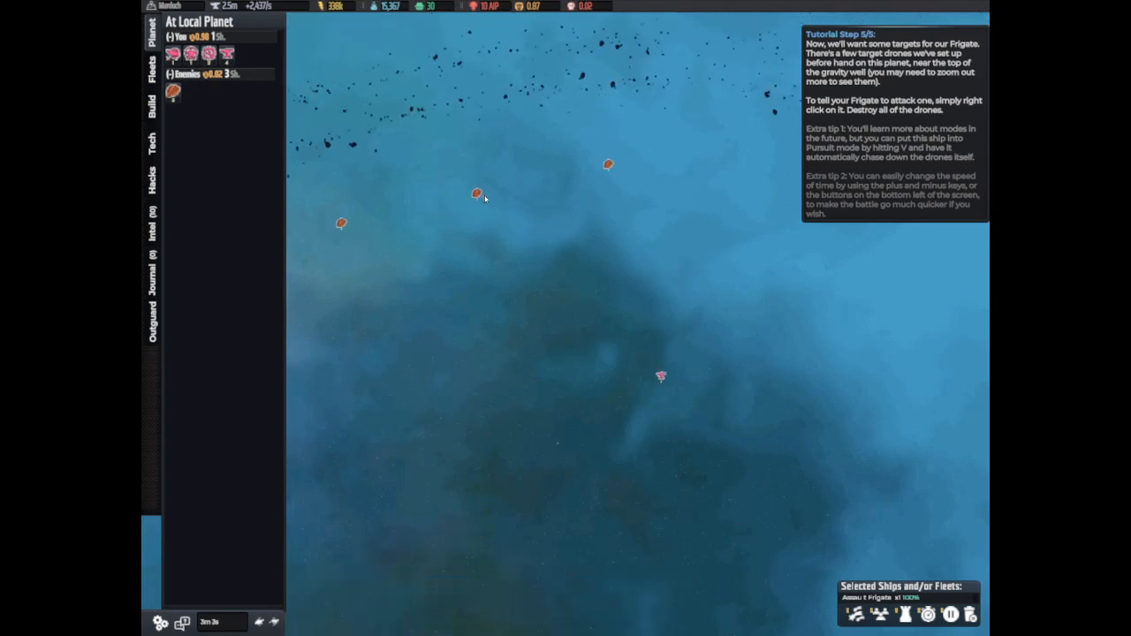
pyautogui.moveTo(582, 278)
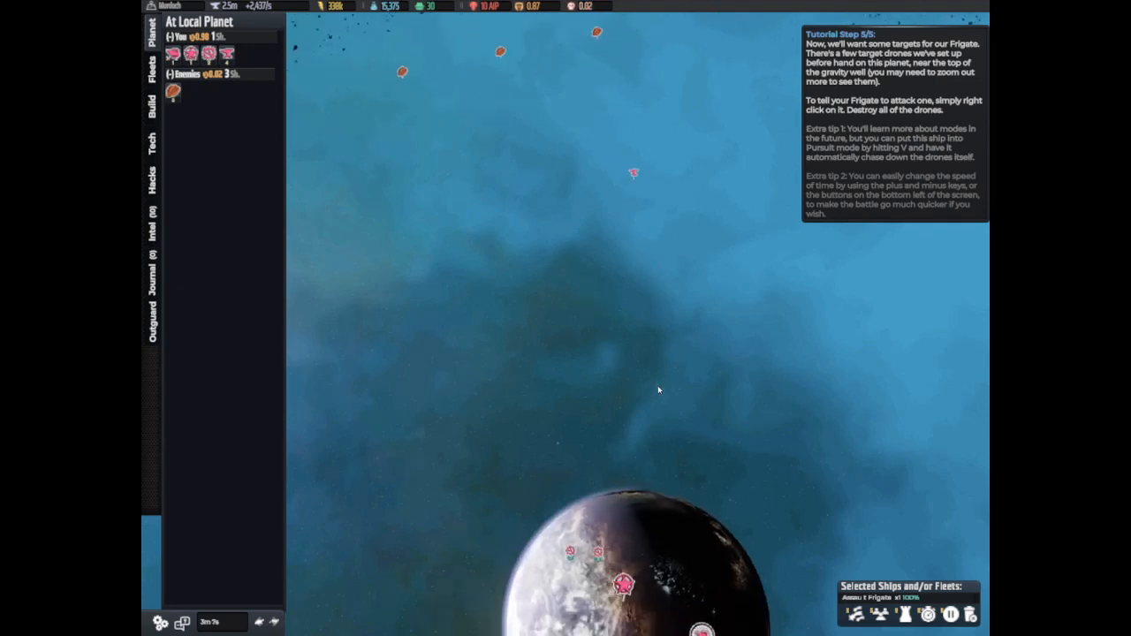
pyautogui.scroll(-3)
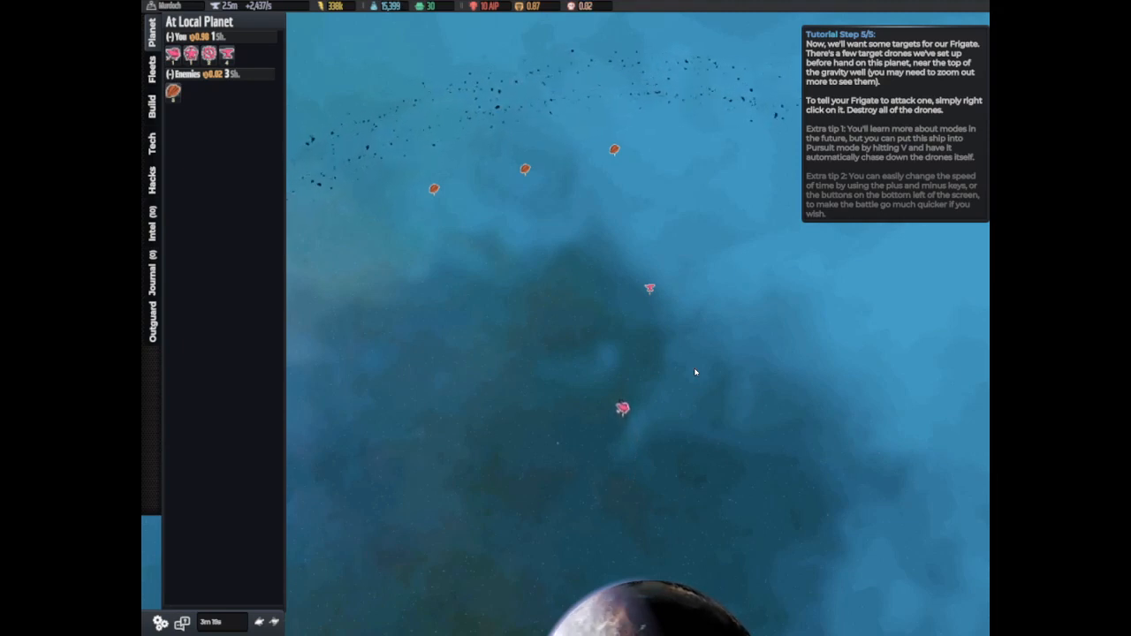
pyautogui.click(622, 406)
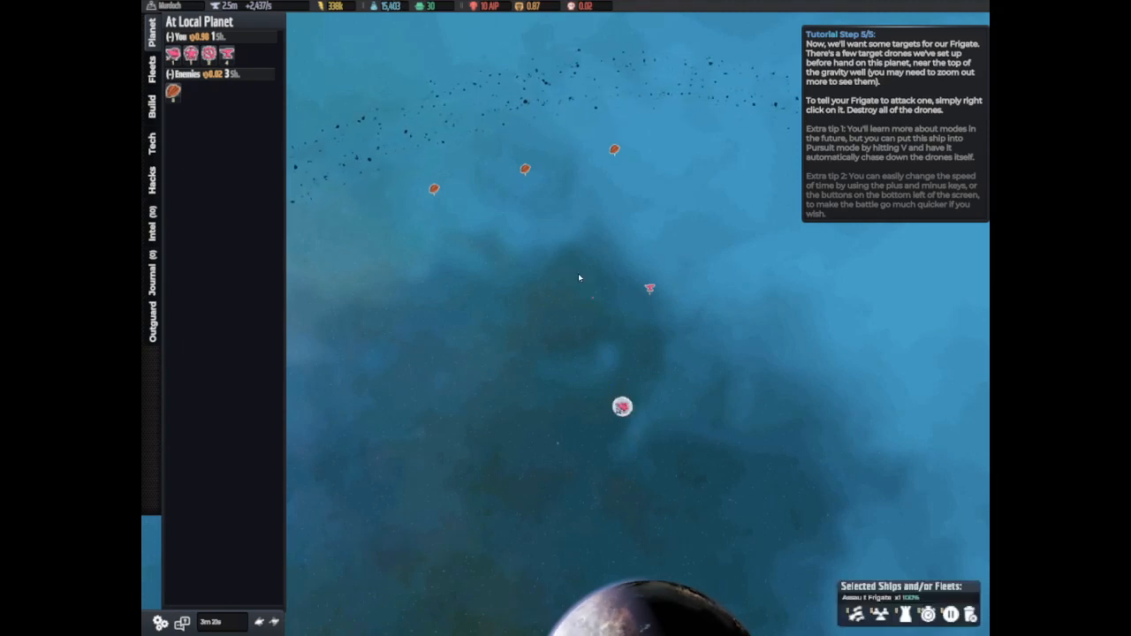
pyautogui.moveTo(614, 150)
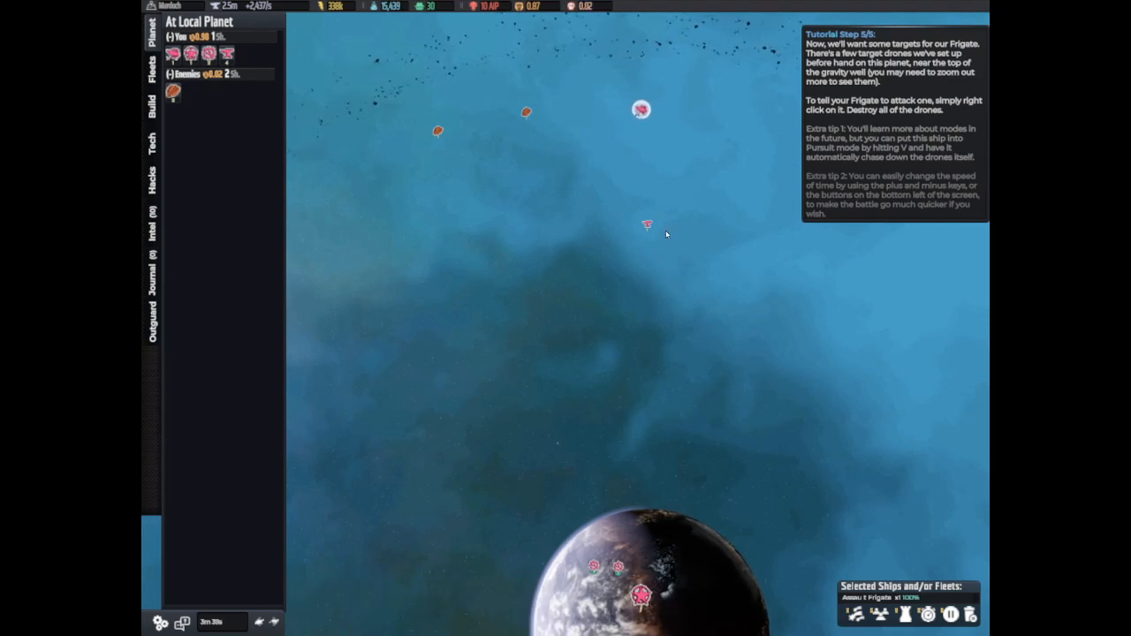
pyautogui.moveTo(432, 146)
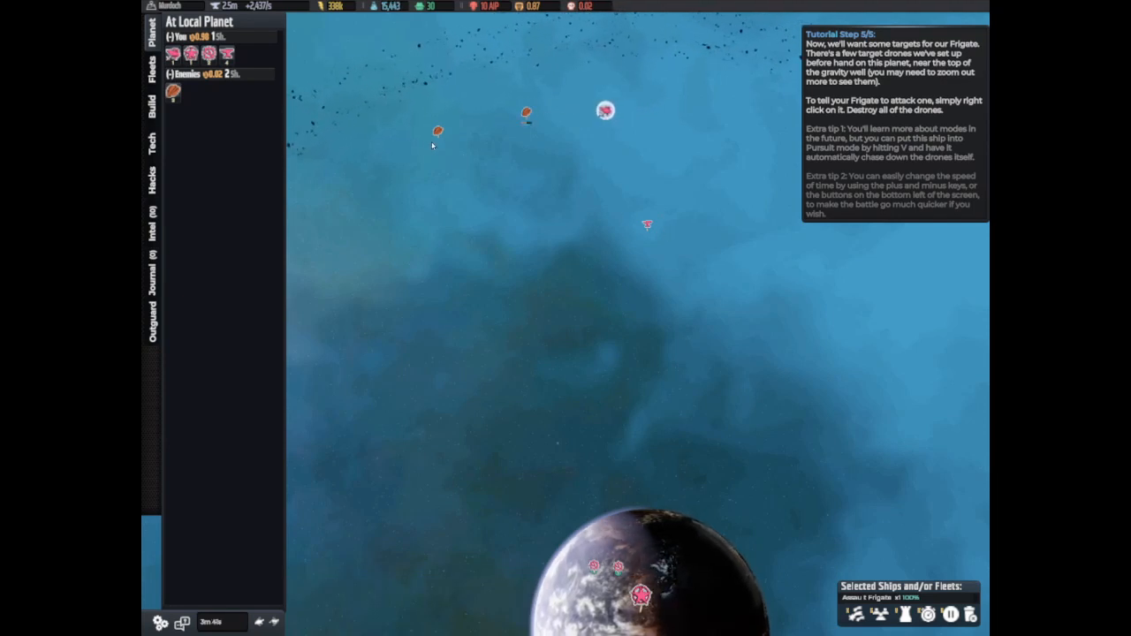
pyautogui.moveTo(439, 133)
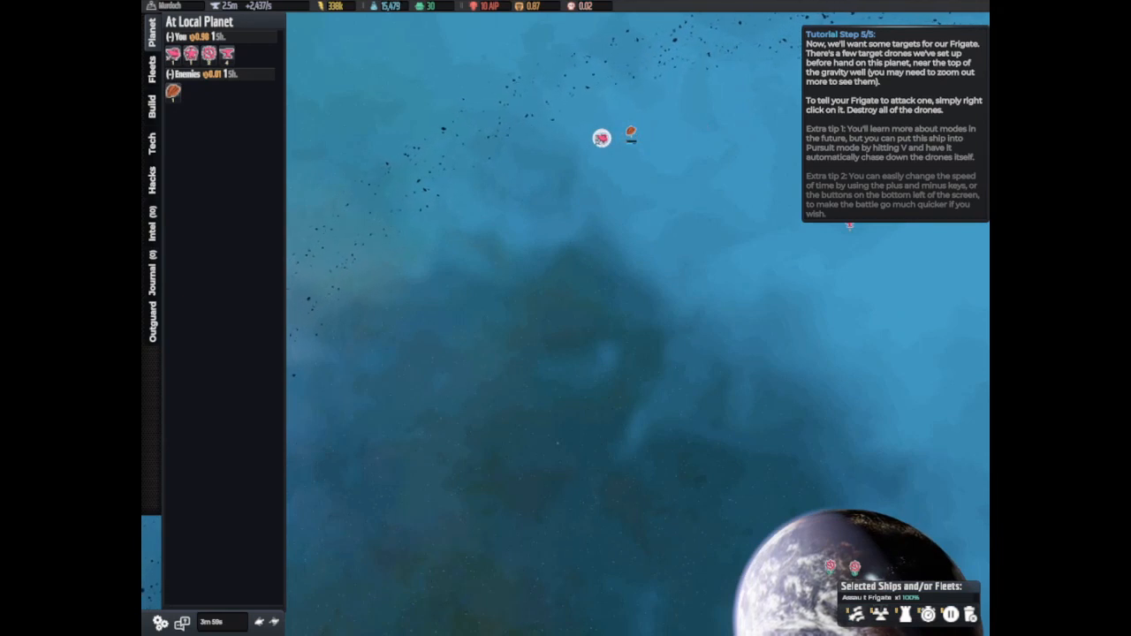
pyautogui.rightClick(631, 134)
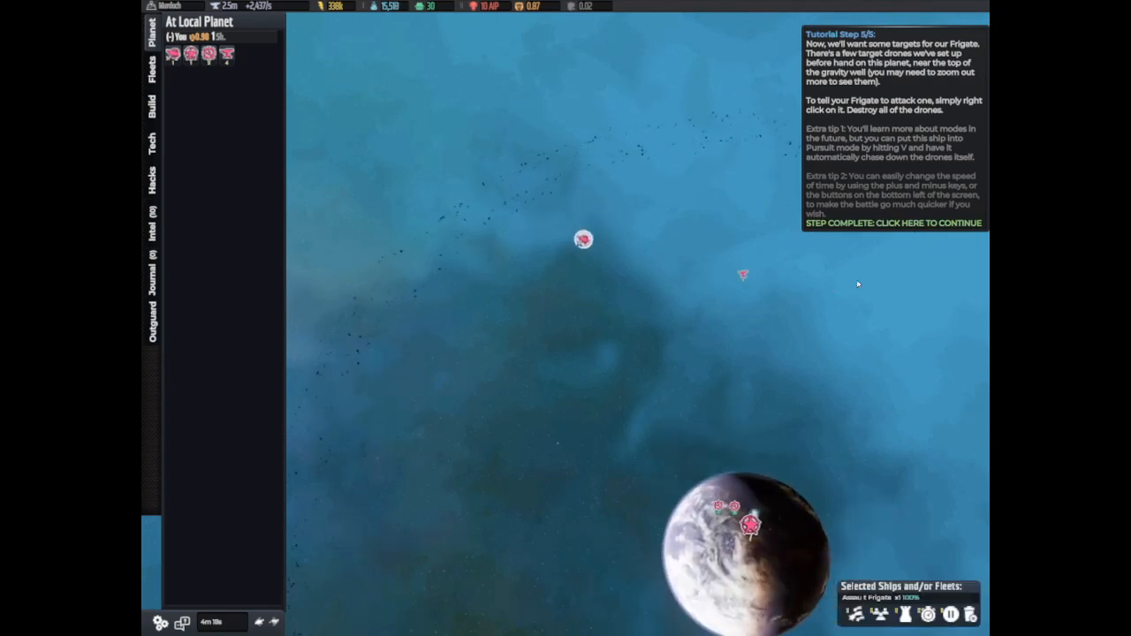
# Step: Acknowledge the completed drone step and go back to the tutorial scenario list
pyautogui.click(892, 223)
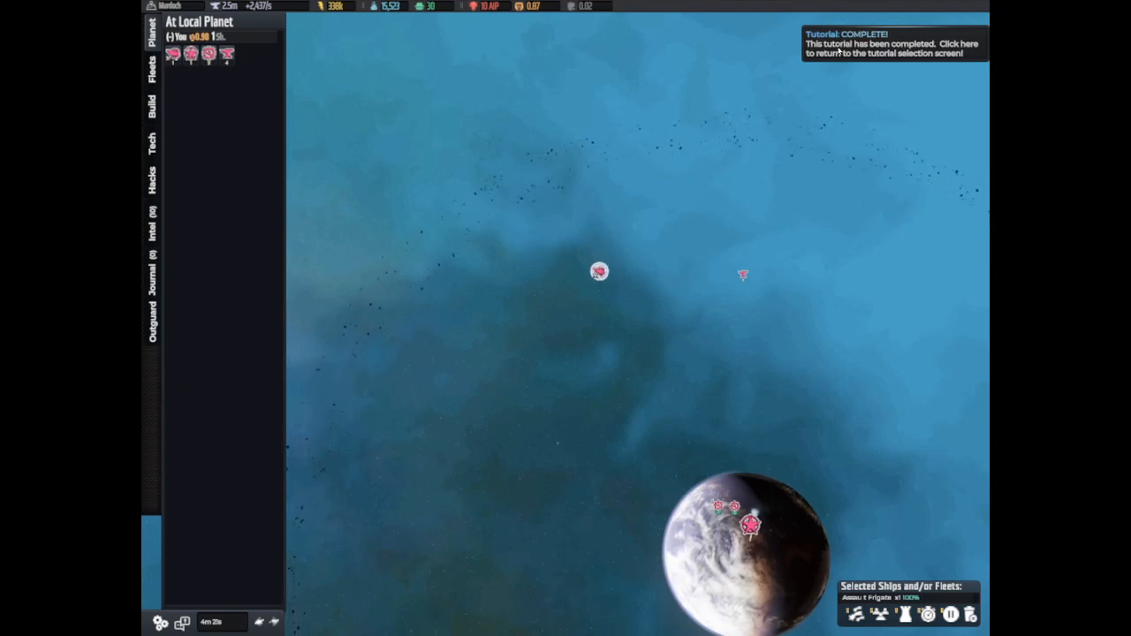
pyautogui.click(894, 43)
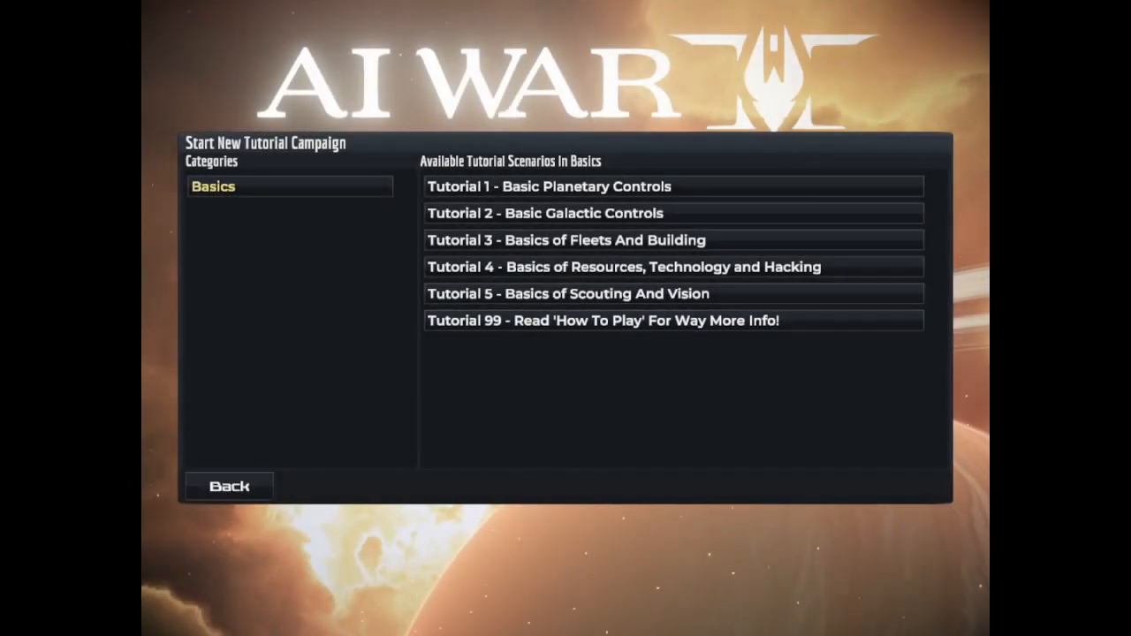
pyautogui.moveTo(229, 486)
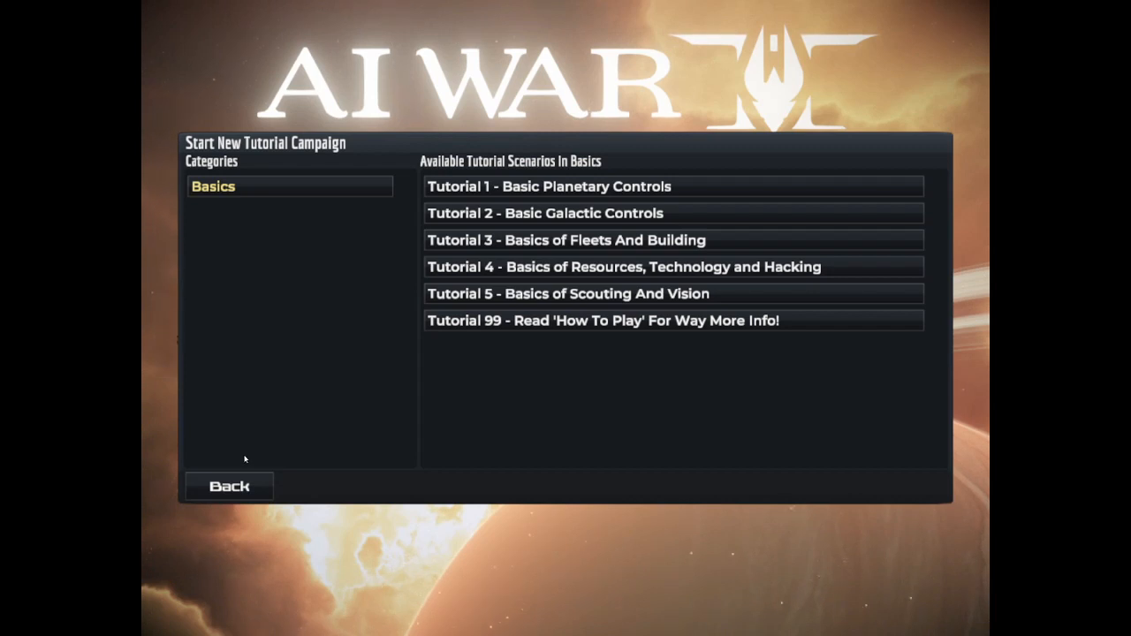
# Step: Launch 'Tutorial 2 - Basic Galactic Controls'
pyautogui.click(545, 213)
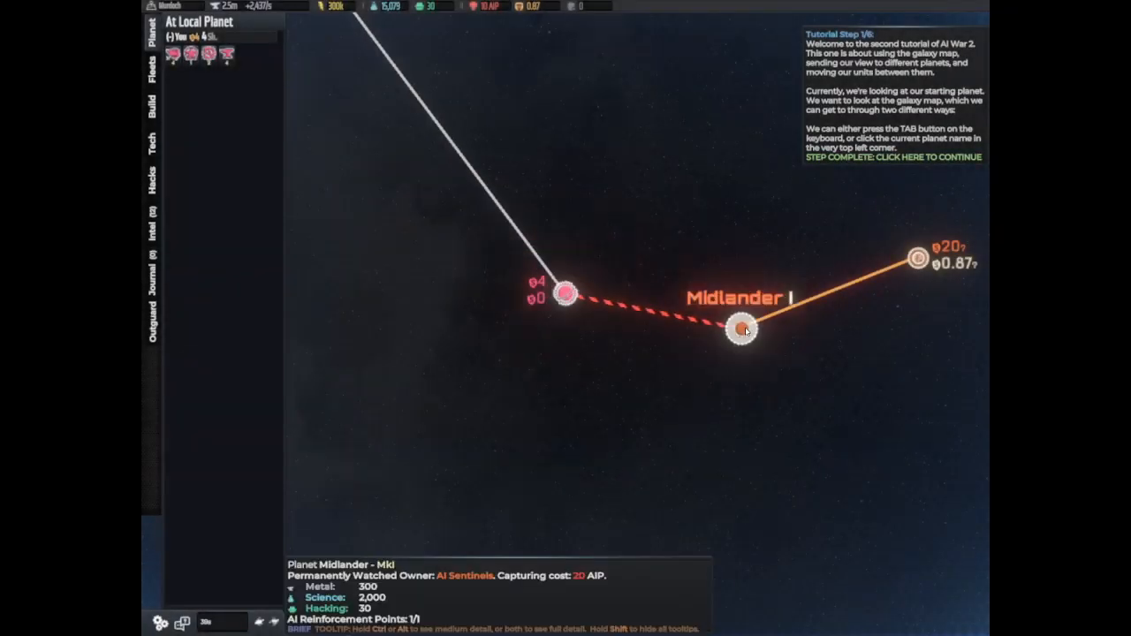
# Step: Mark the galaxy-map step complete to advance to step 2
pyautogui.click(742, 330)
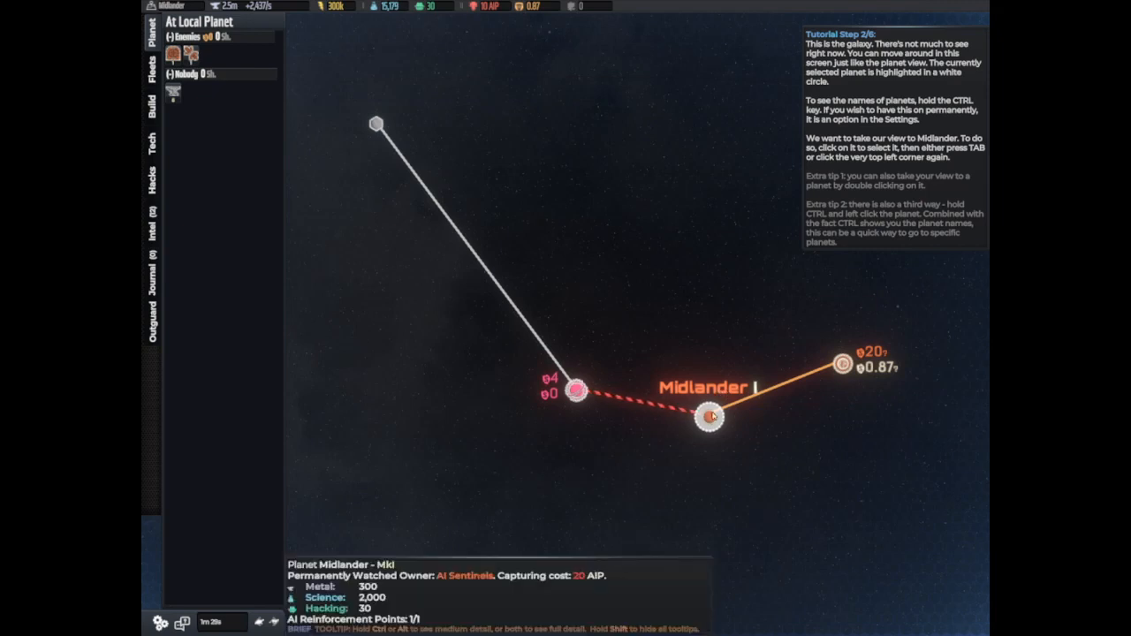
# Step: Move the view to Midlander and continue to tutorial step 3
pyautogui.doubleClick(706, 415)
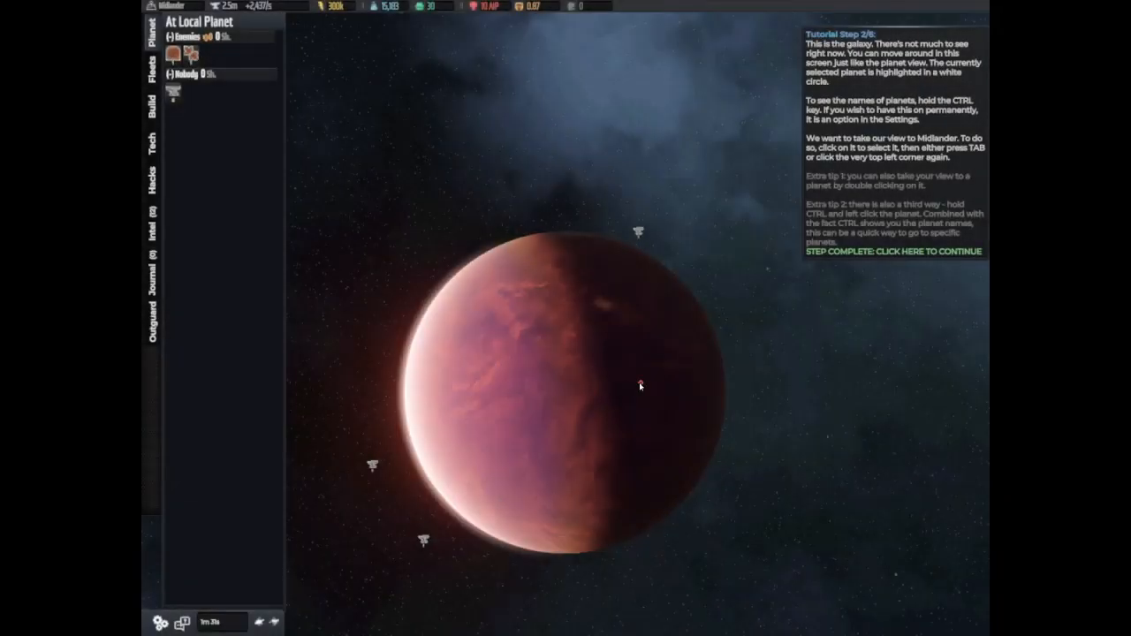
pyautogui.click(890, 250)
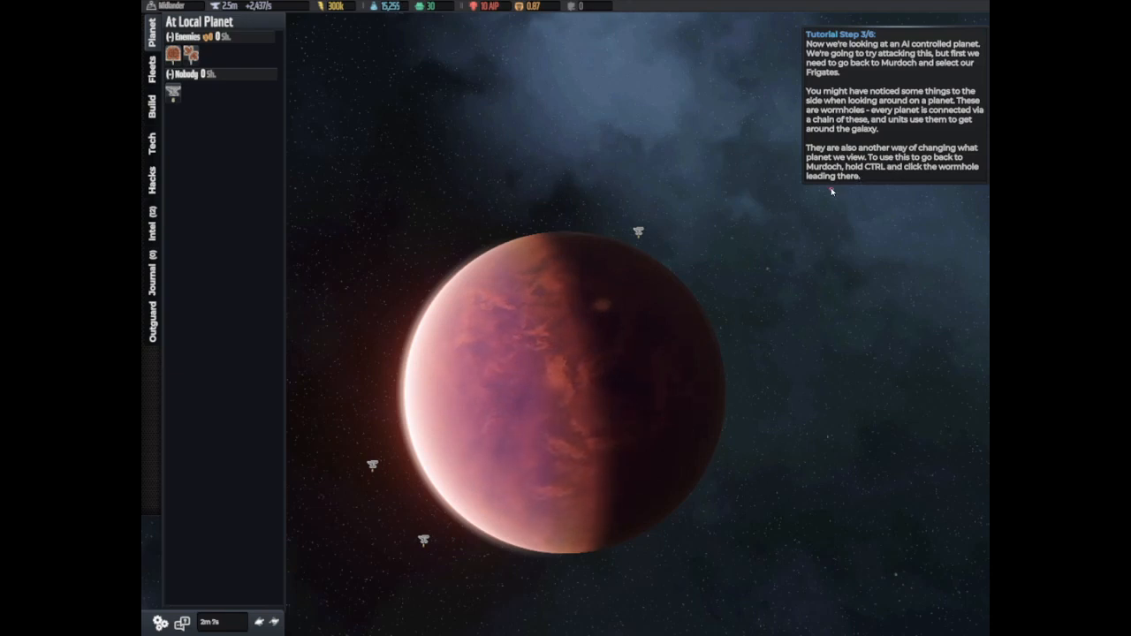
pyautogui.moveTo(508, 400)
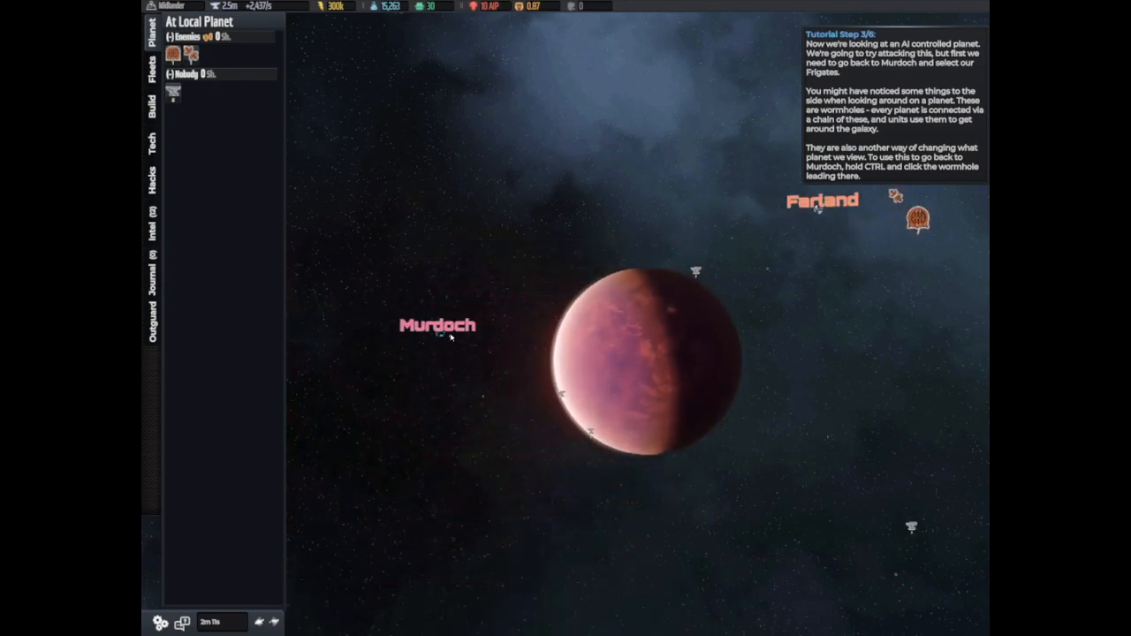
pyautogui.moveTo(444, 350)
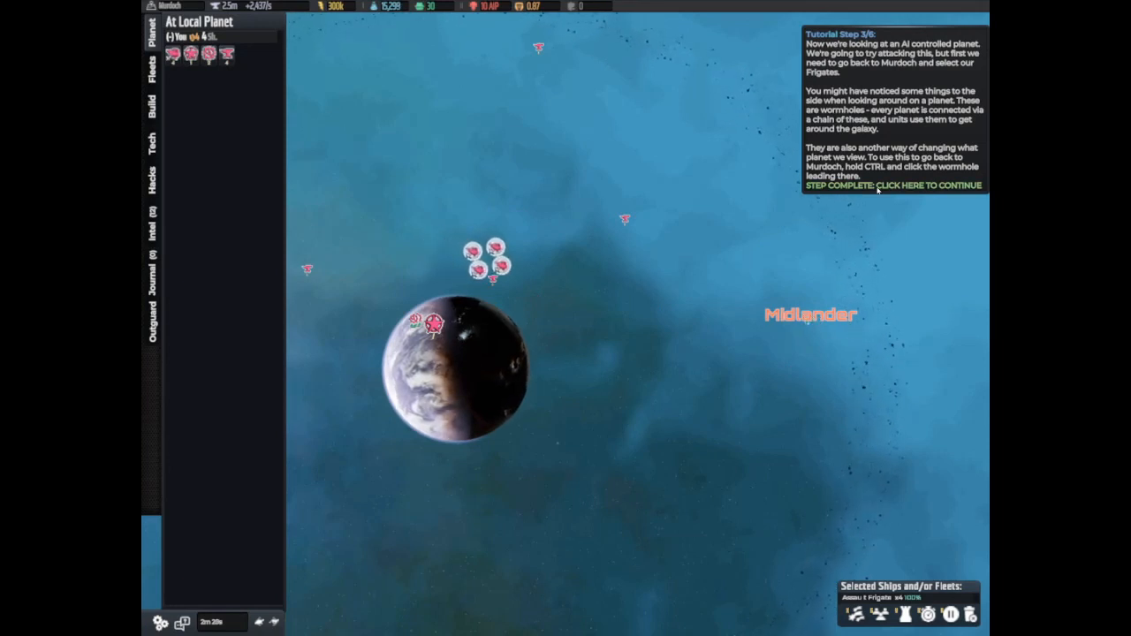
# Step: Continue the tutorial to the step about sending a frigate
pyautogui.click(892, 185)
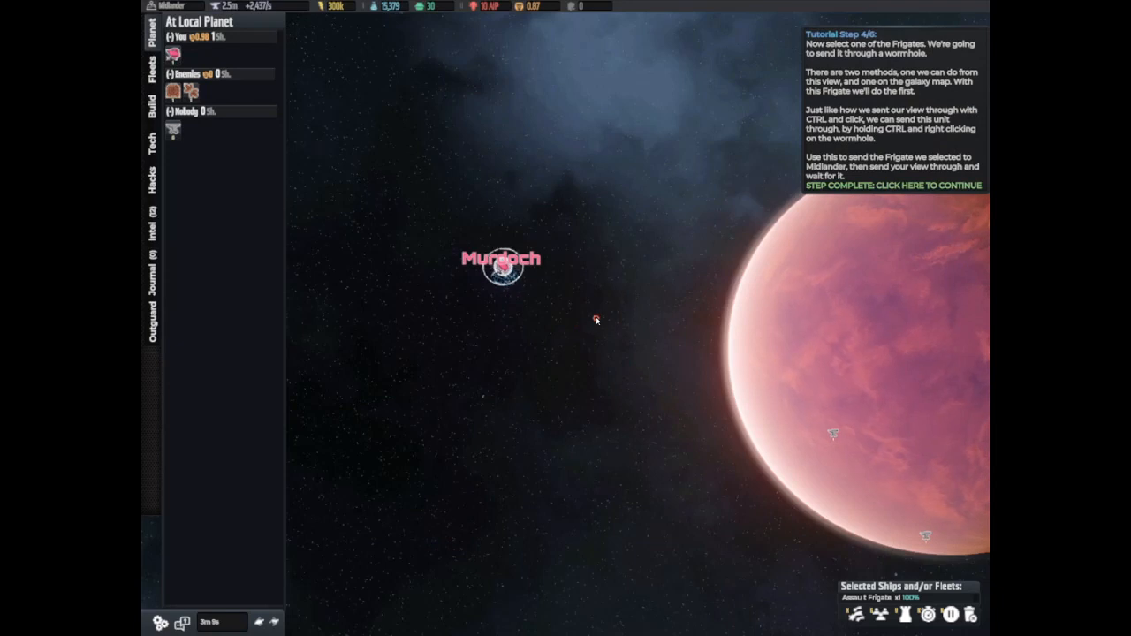
# Step: Continue the tutorial to step 5 of 6
pyautogui.click(892, 184)
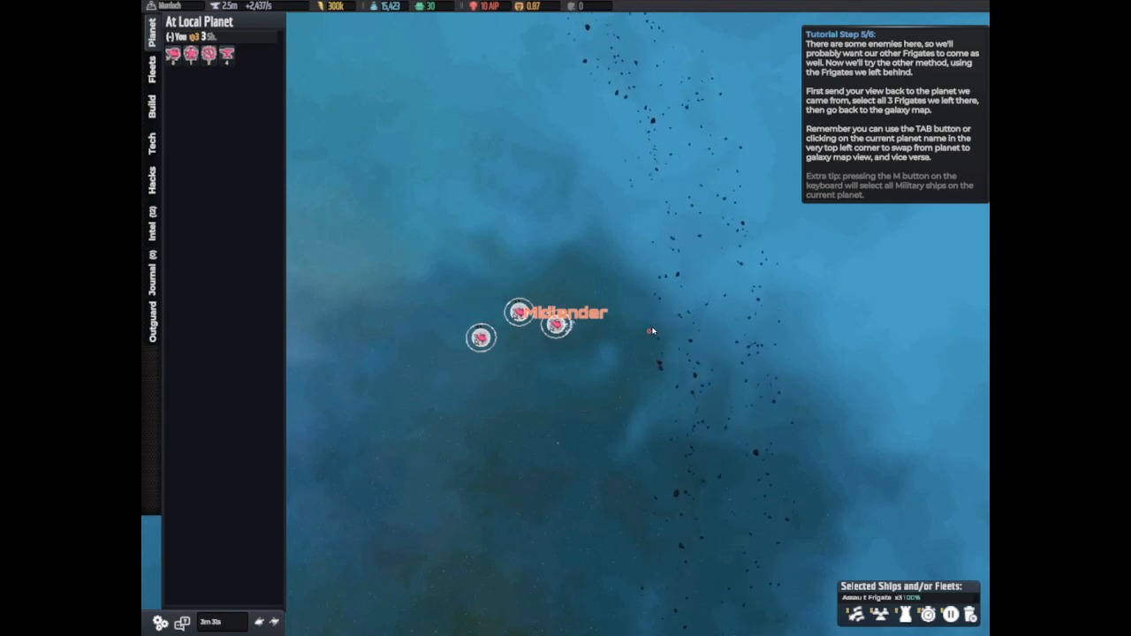
pyautogui.moveTo(640, 353)
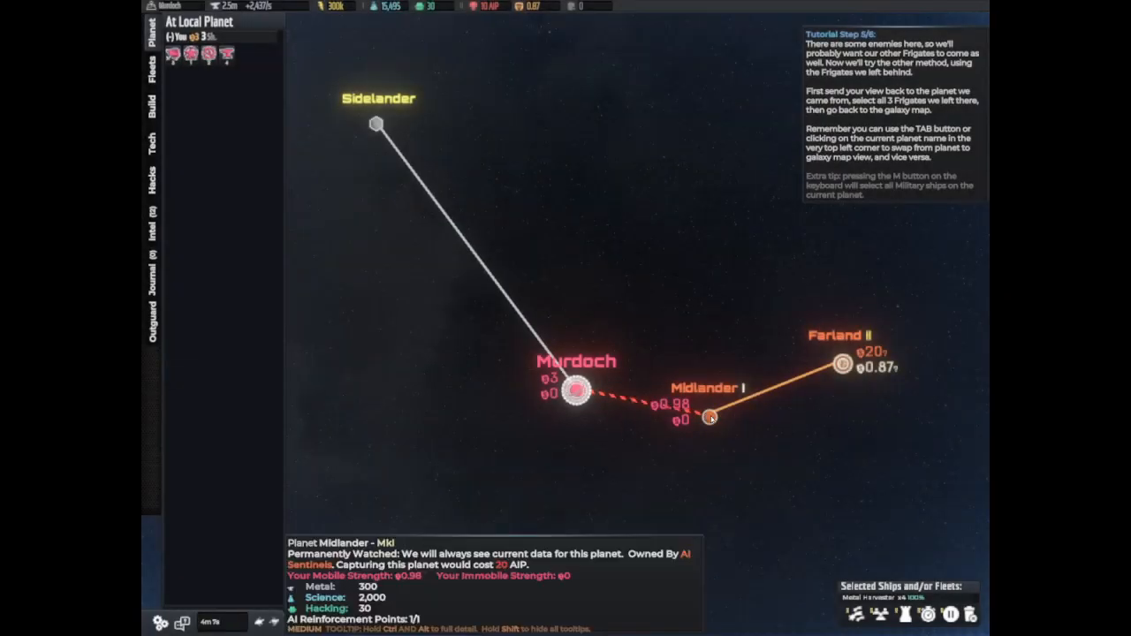
pyautogui.click(704, 416)
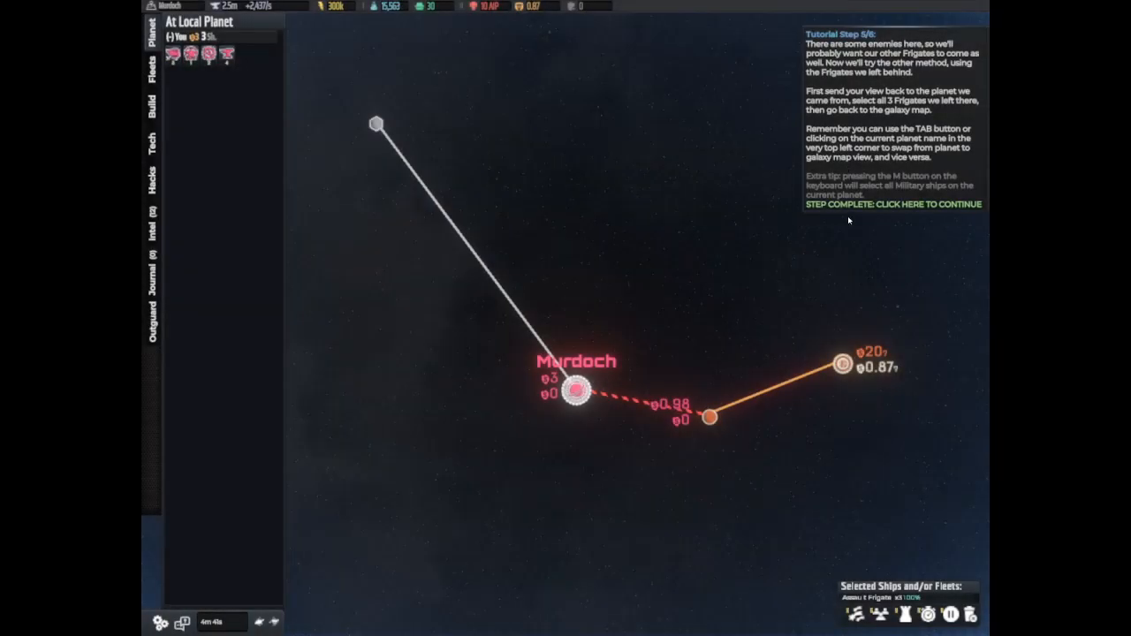
pyautogui.click(892, 204)
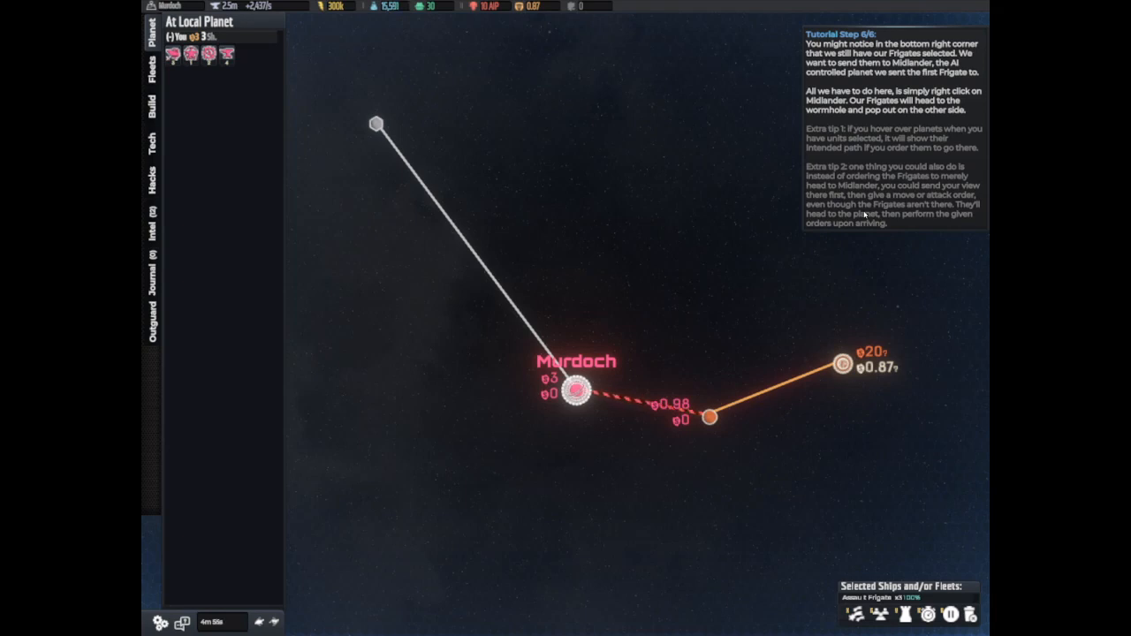
pyautogui.moveTo(848, 205)
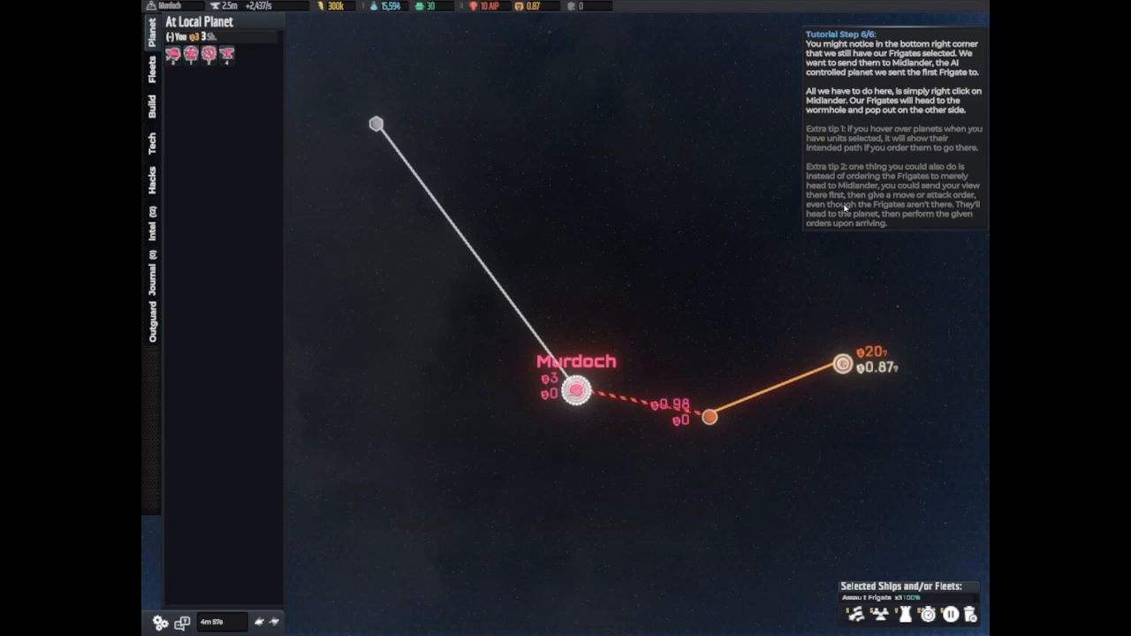
pyautogui.moveTo(711, 416)
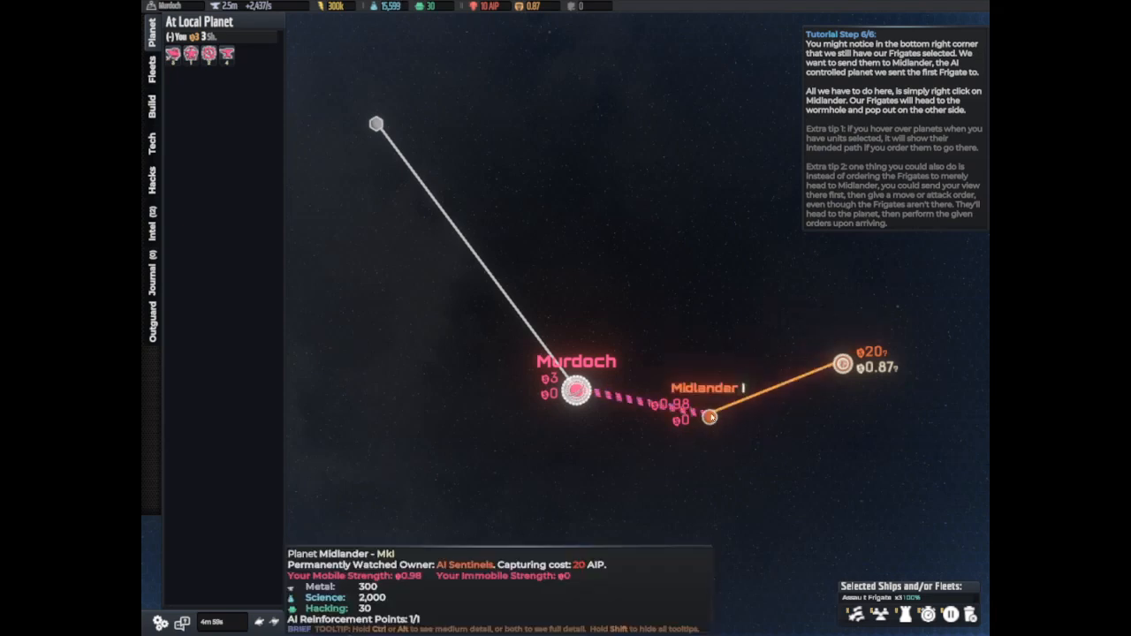
# Step: Order the three frigates to Midlander and acknowledge the final tutorial step
pyautogui.rightClick(709, 417)
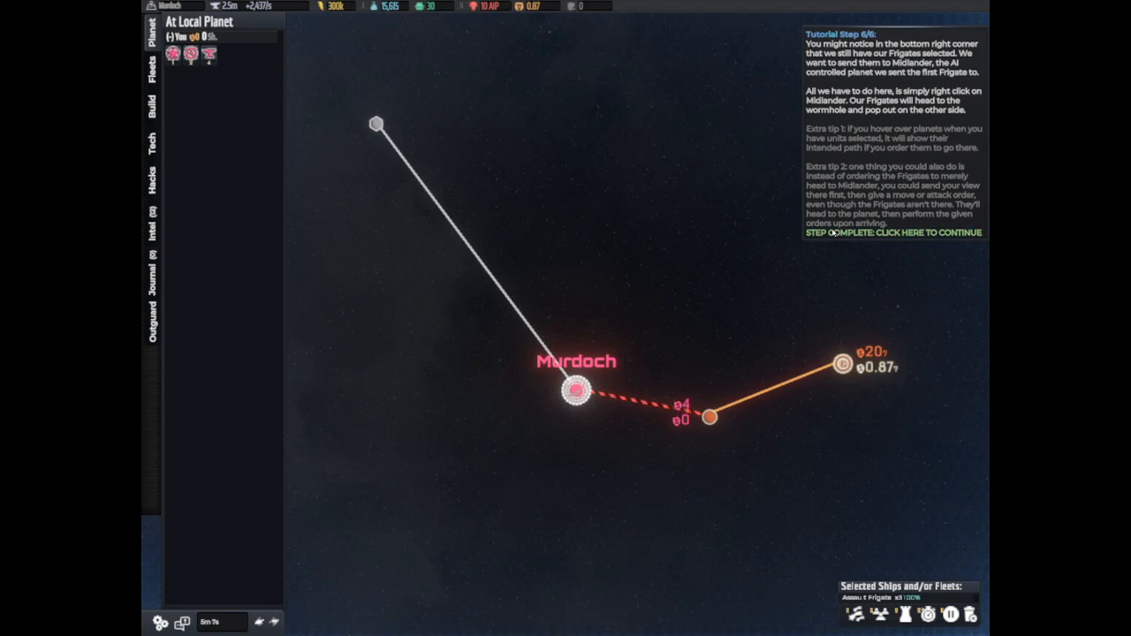
pyautogui.click(892, 232)
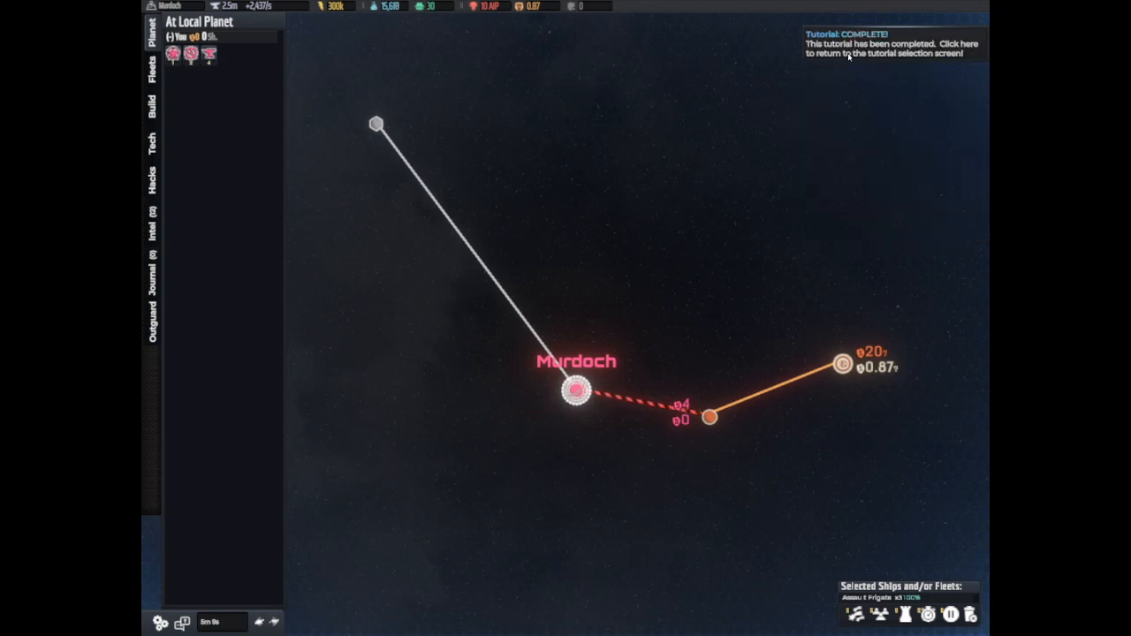
# Step: Exit the completed galactic controls tutorial via the tutorial list back to the main menu
pyautogui.click(888, 44)
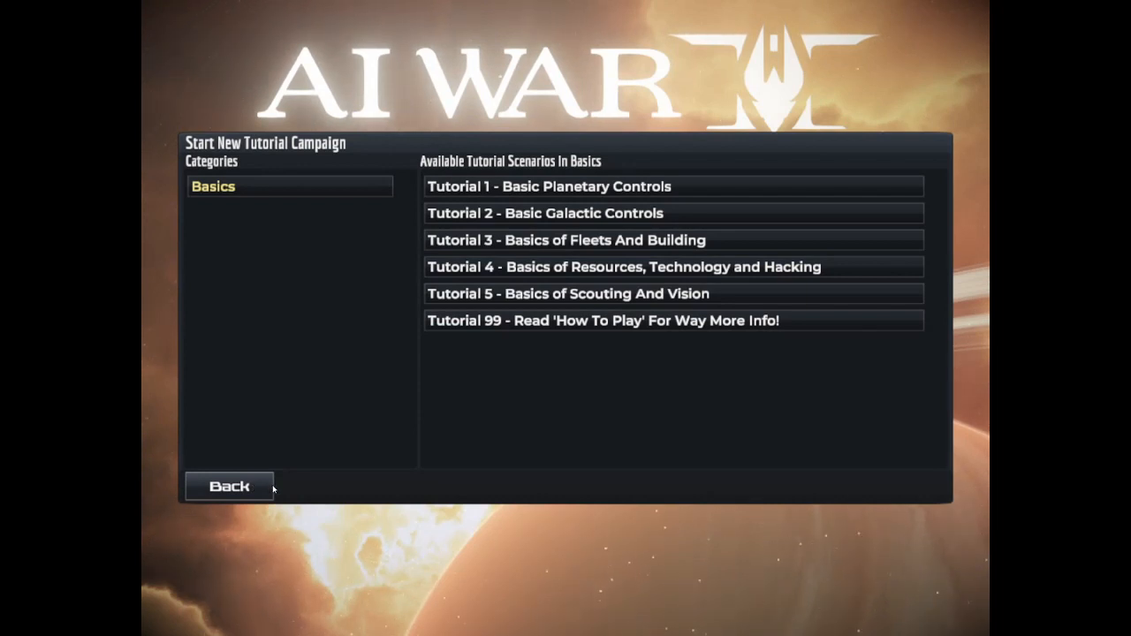
pyautogui.click(228, 486)
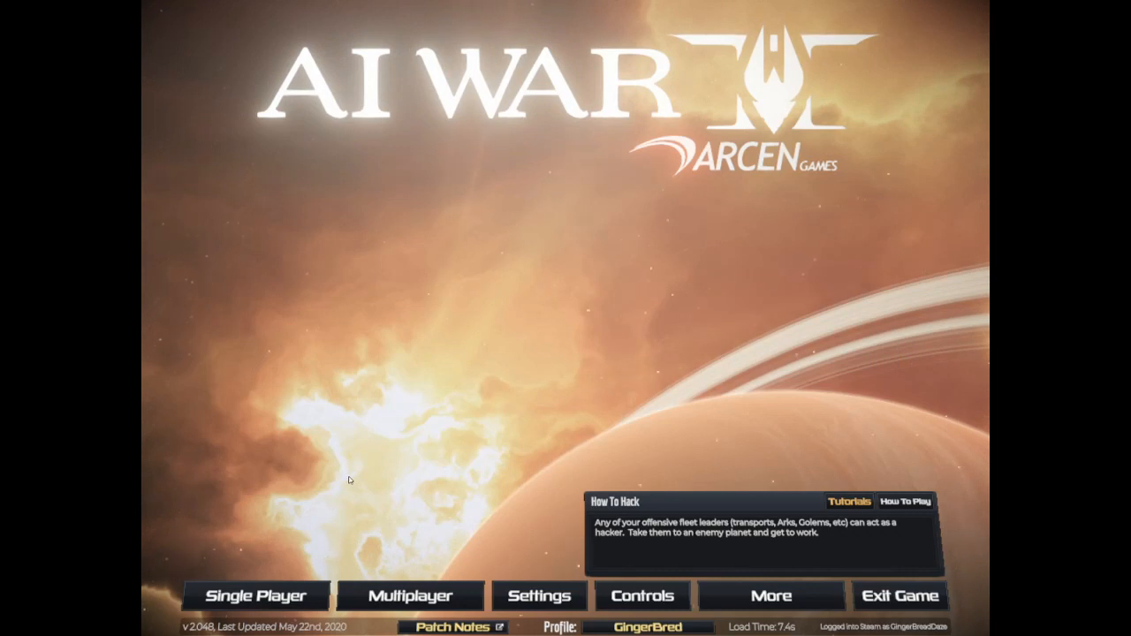